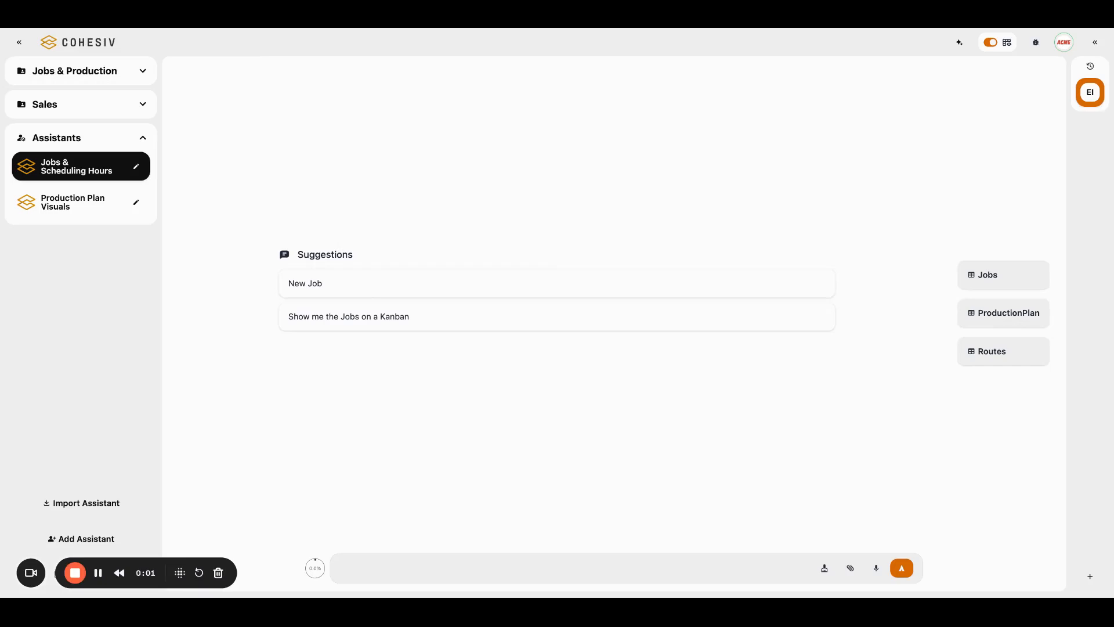
mouse_move(172, 105)
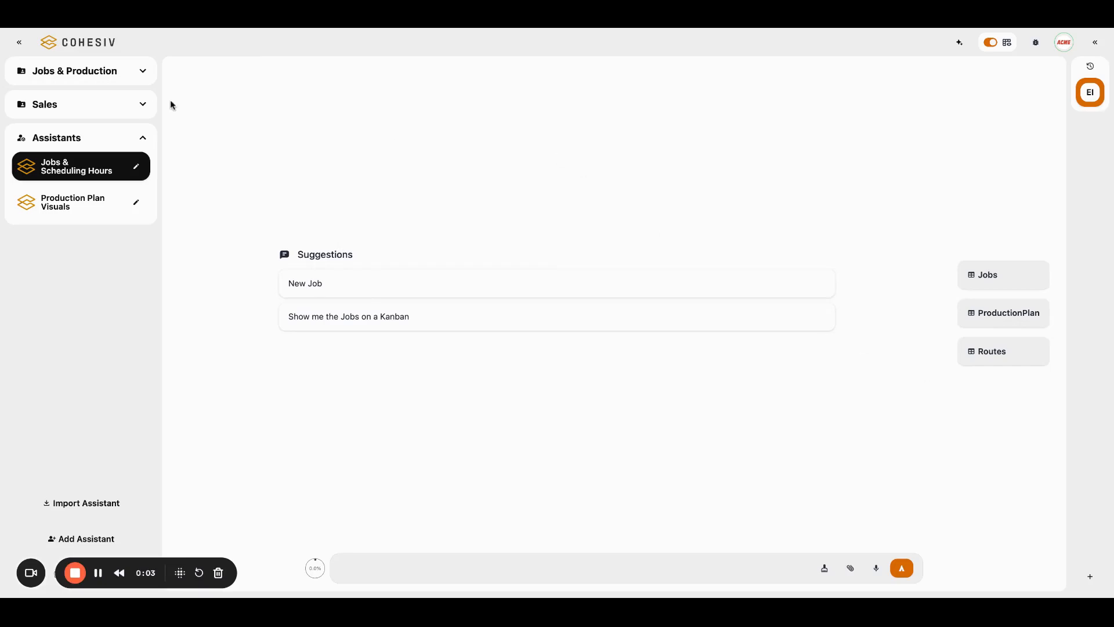
mouse_move(93, 163)
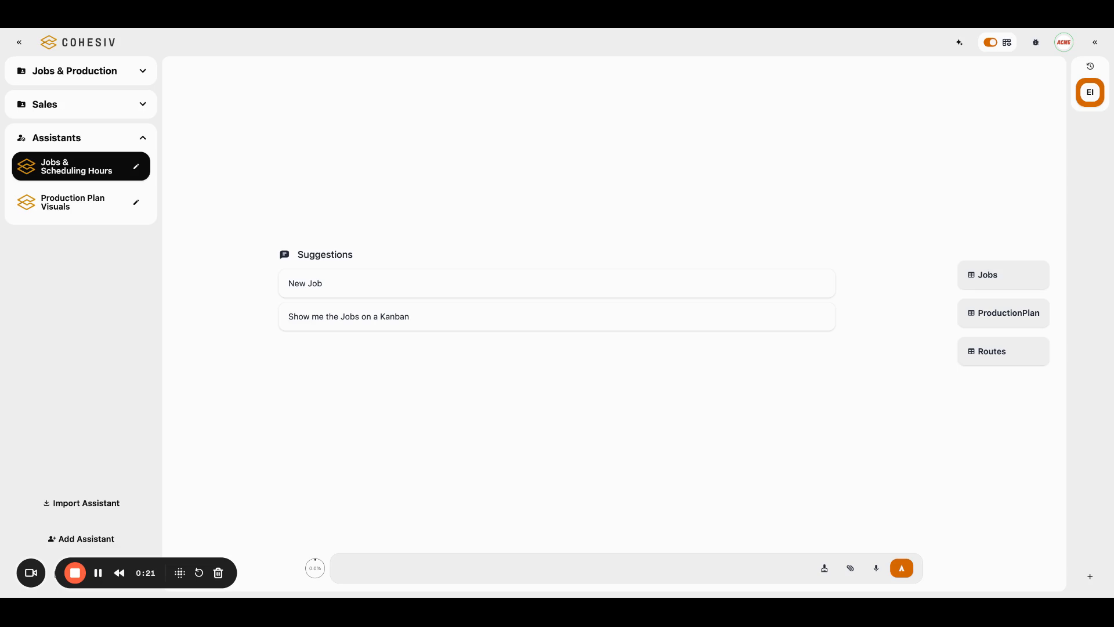
mouse_move(269, 185)
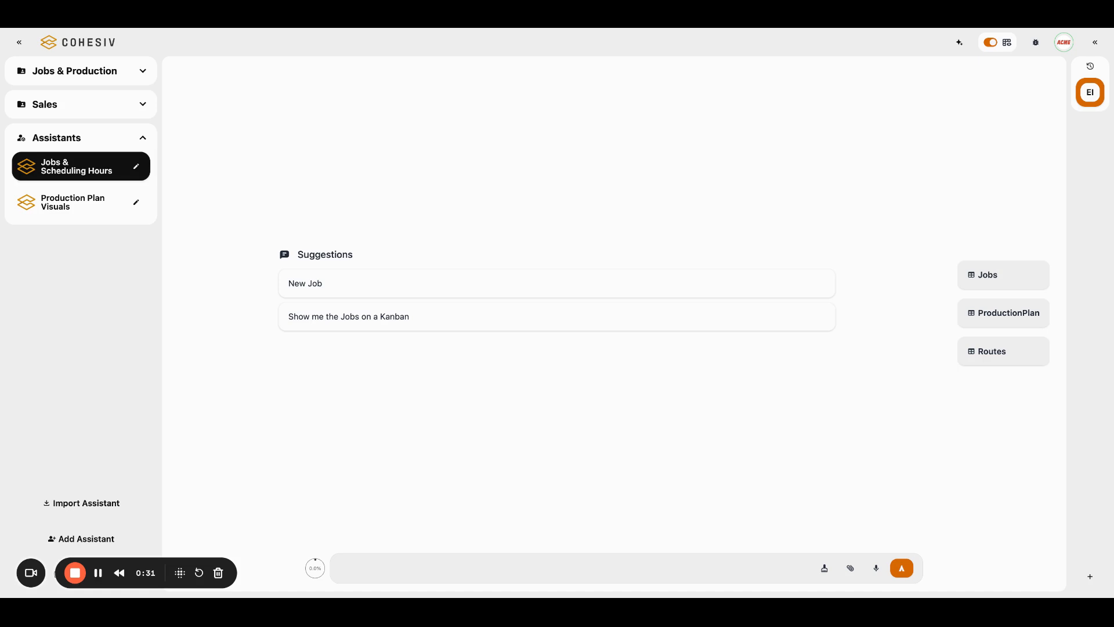
mouse_move(753, 178)
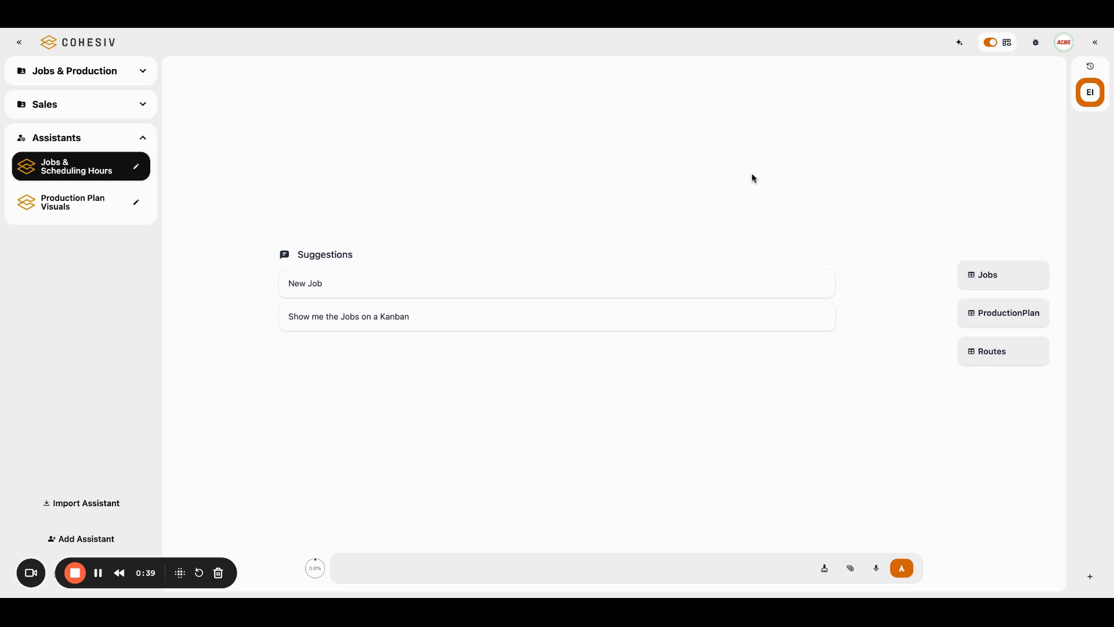
mouse_move(890, 239)
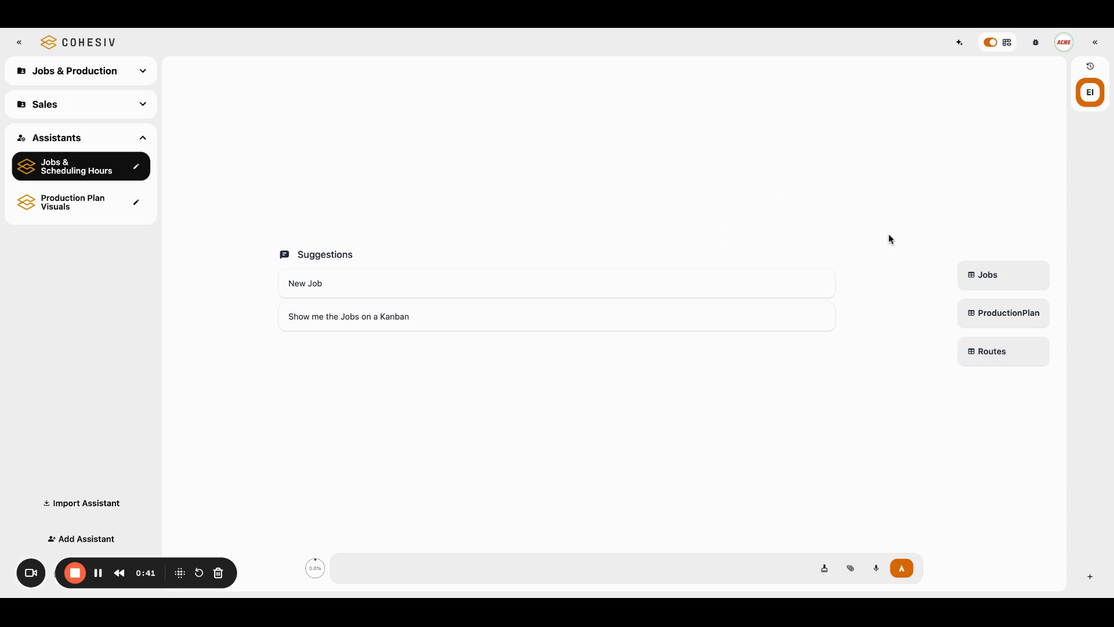
Step: View the Jobs table's nine sales orders and inspect the SD67676Y job row
click(1003, 275)
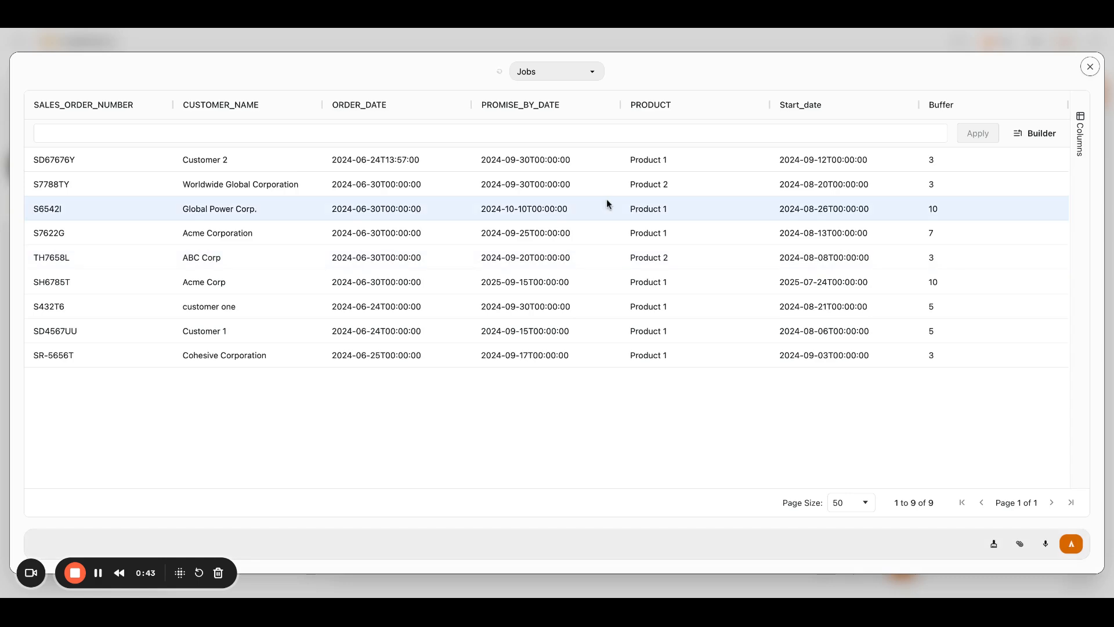
click(112, 133)
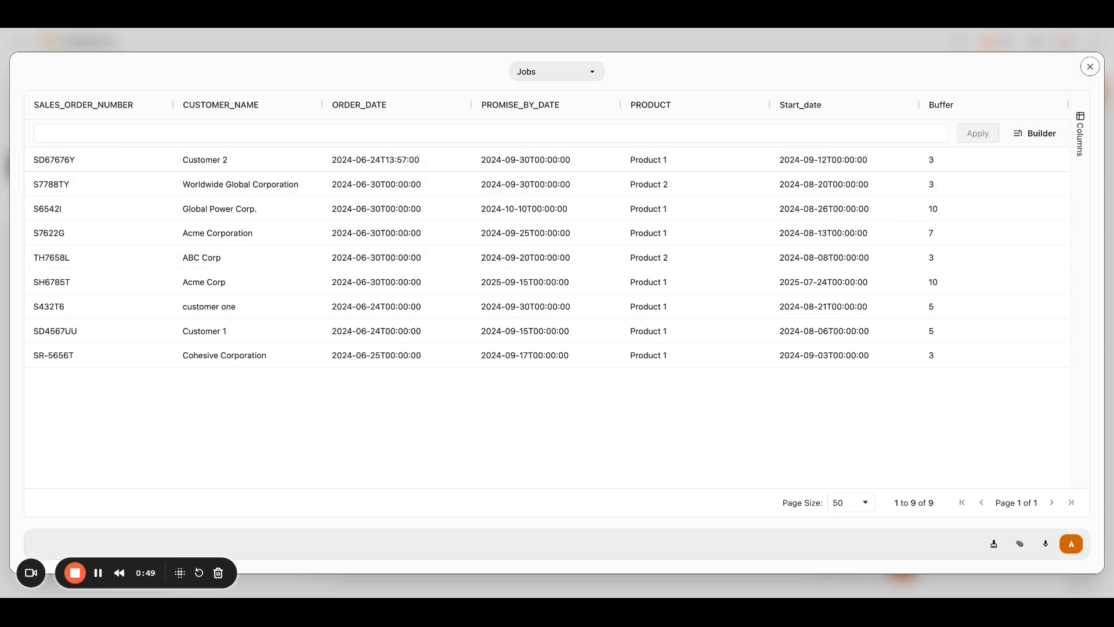
click(68, 133)
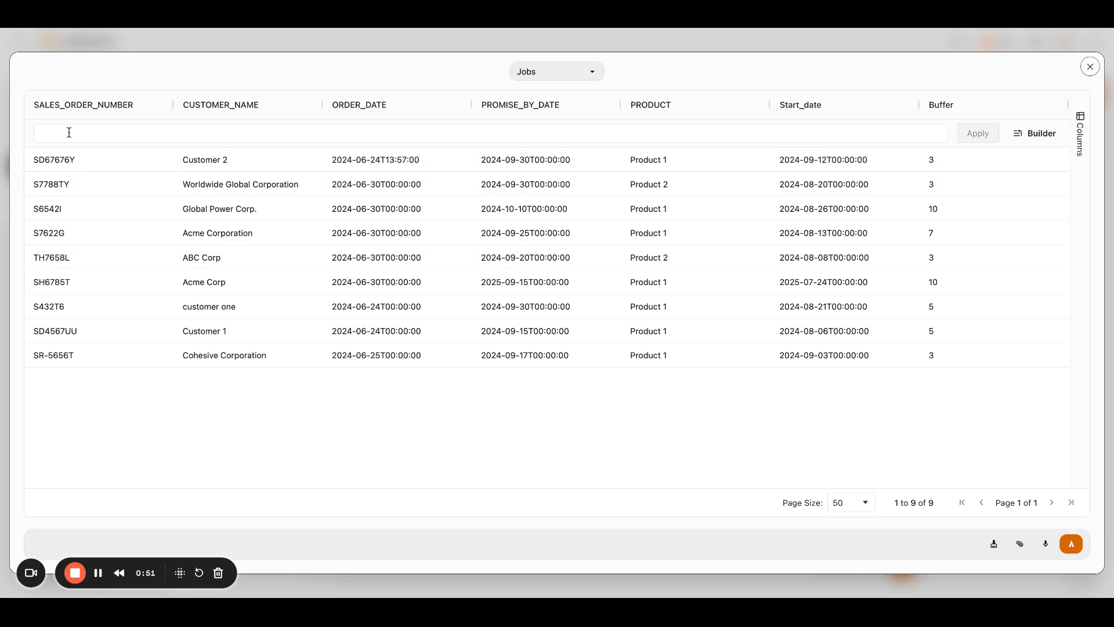
click(55, 159)
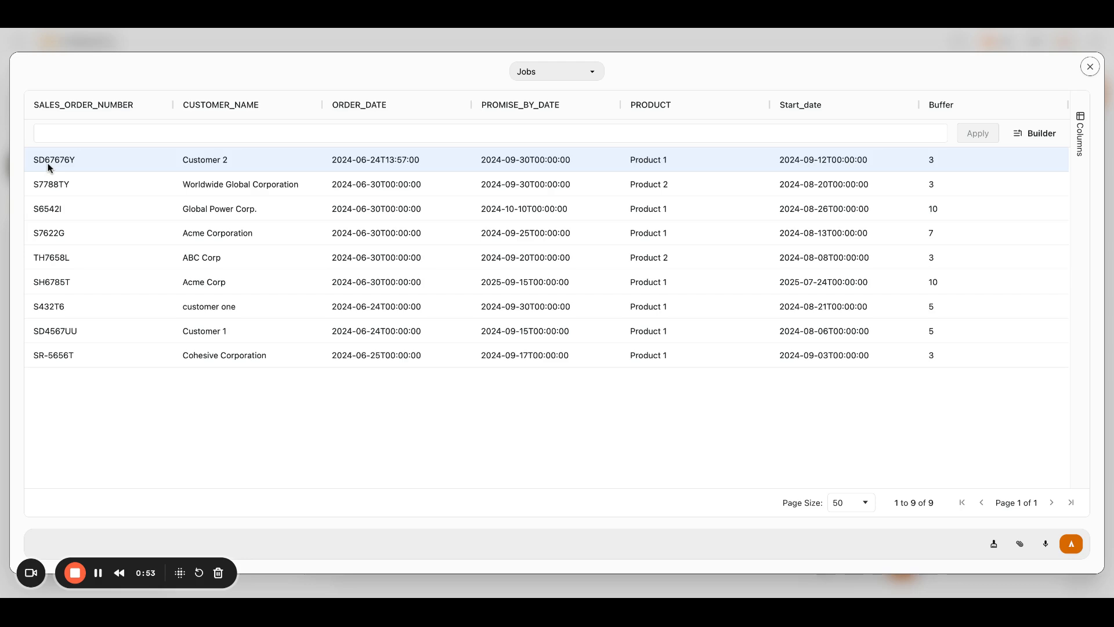
mouse_move(361, 162)
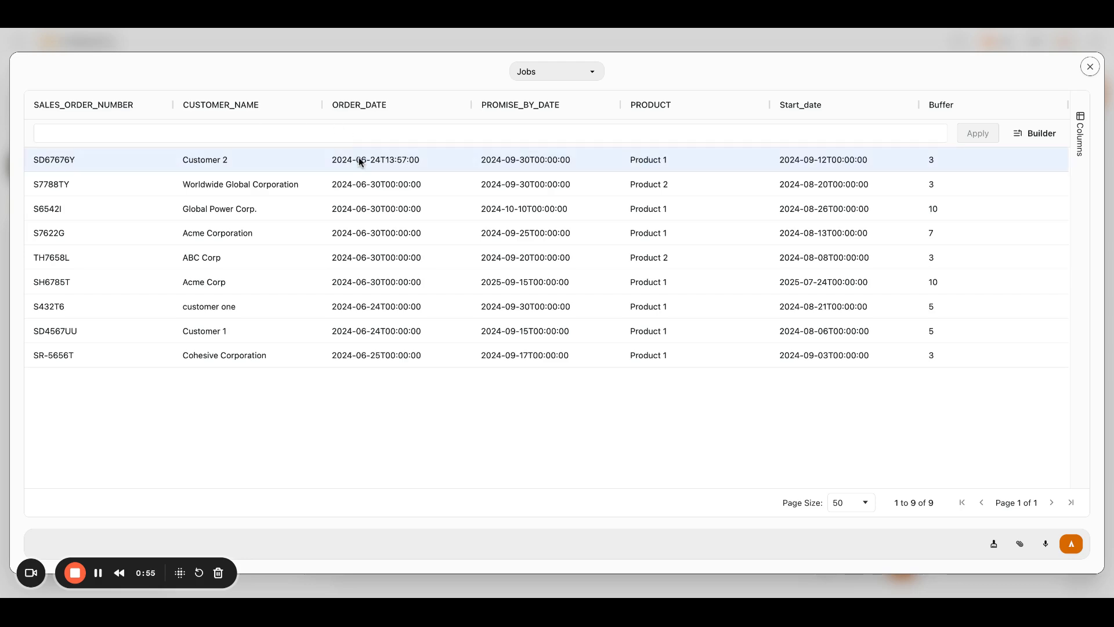
mouse_move(516, 162)
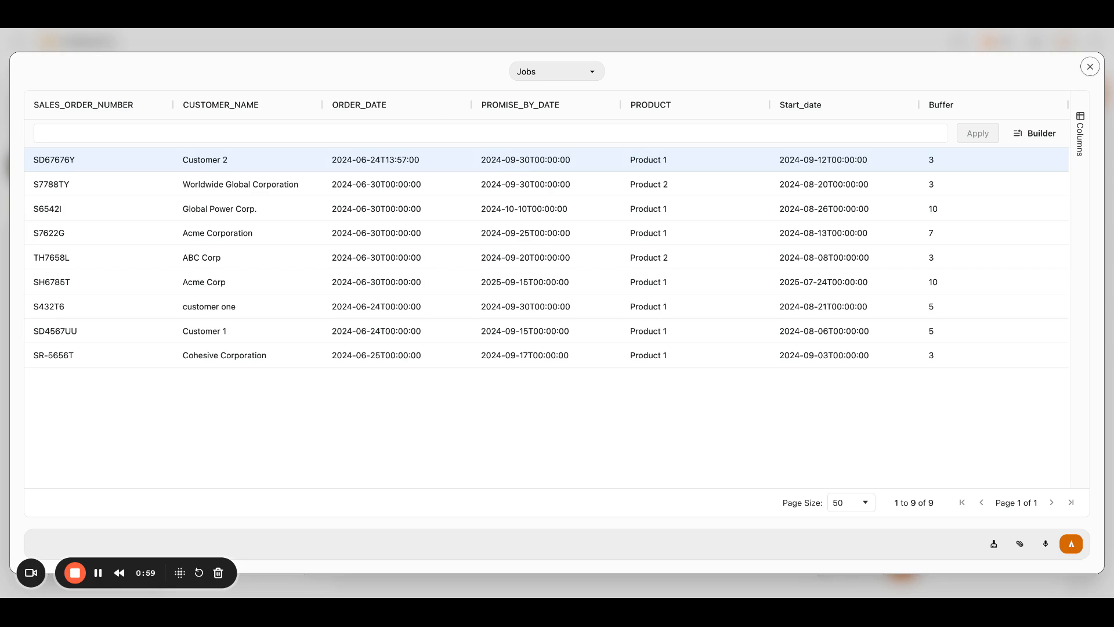
mouse_move(646, 164)
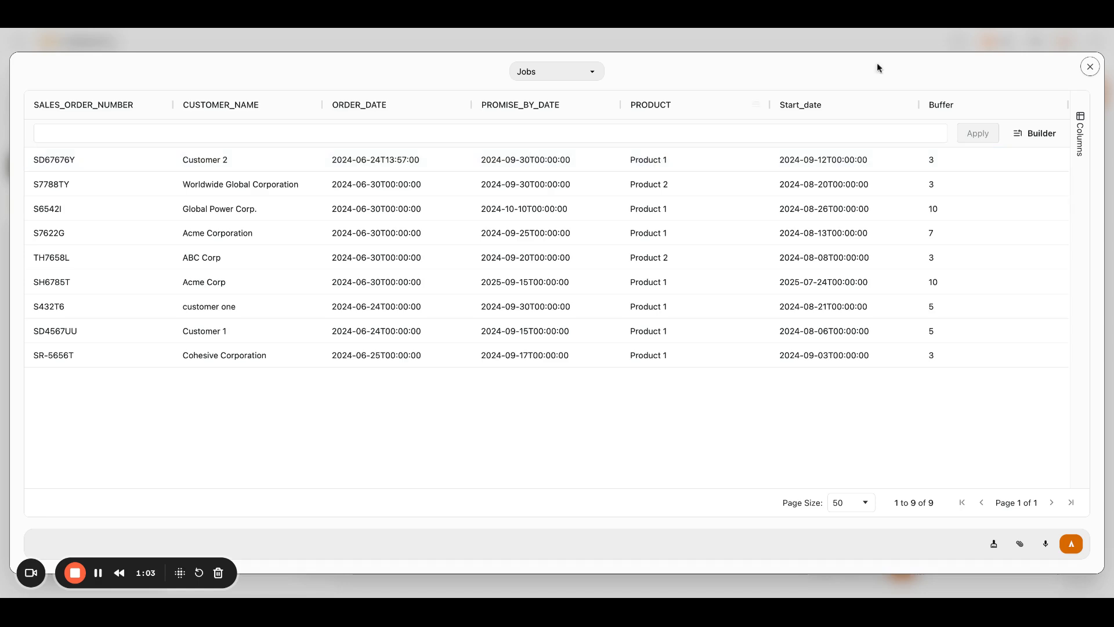
click(498, 159)
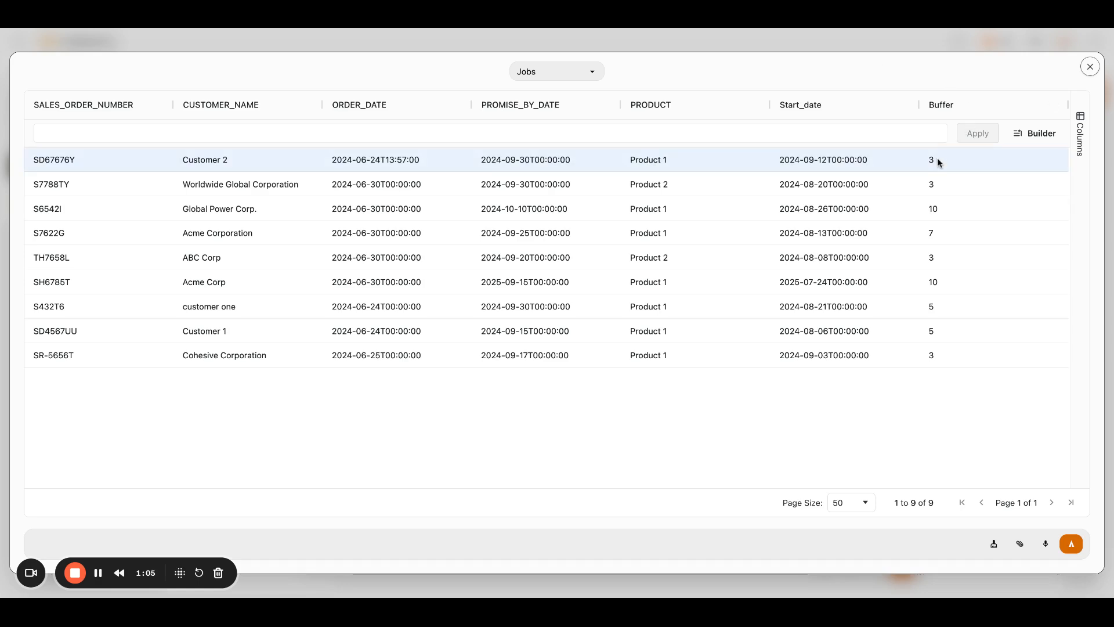
mouse_move(807, 162)
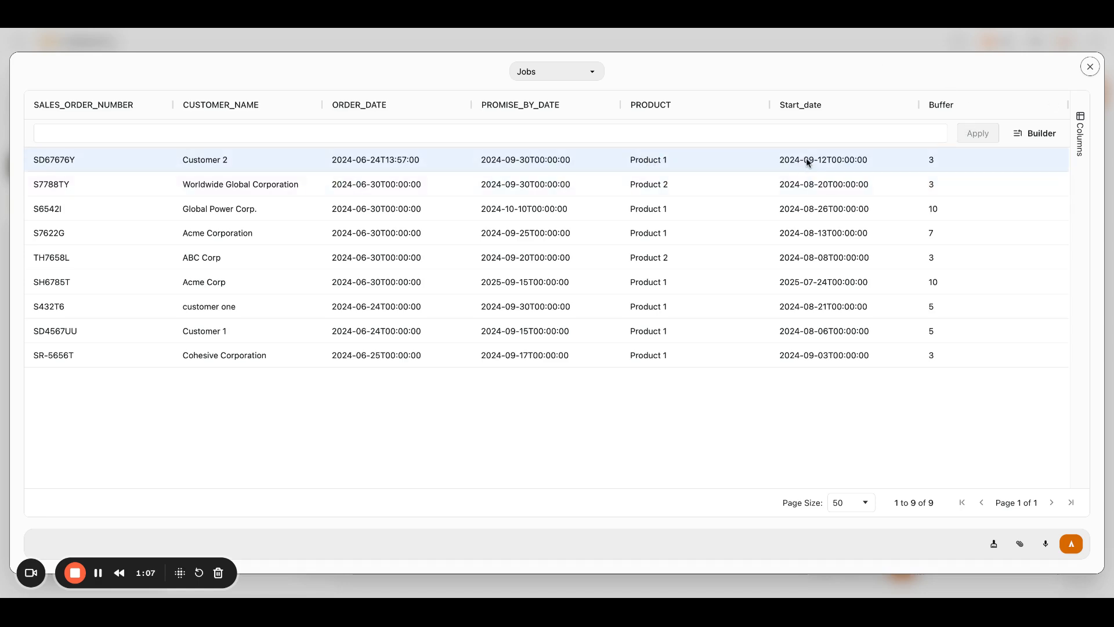
mouse_move(766, 158)
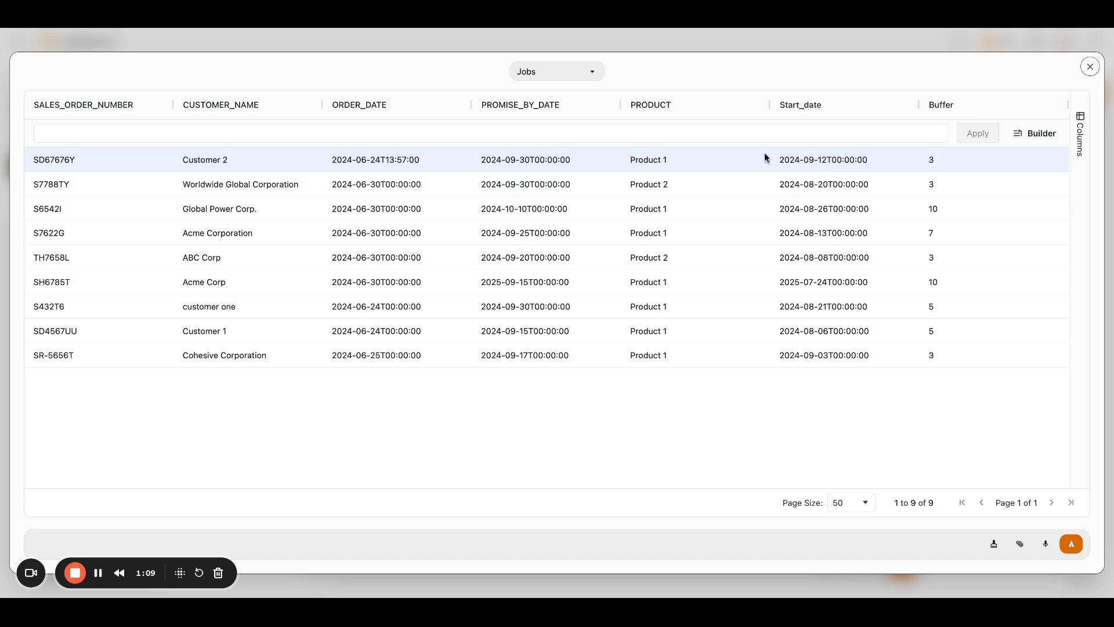
mouse_move(661, 164)
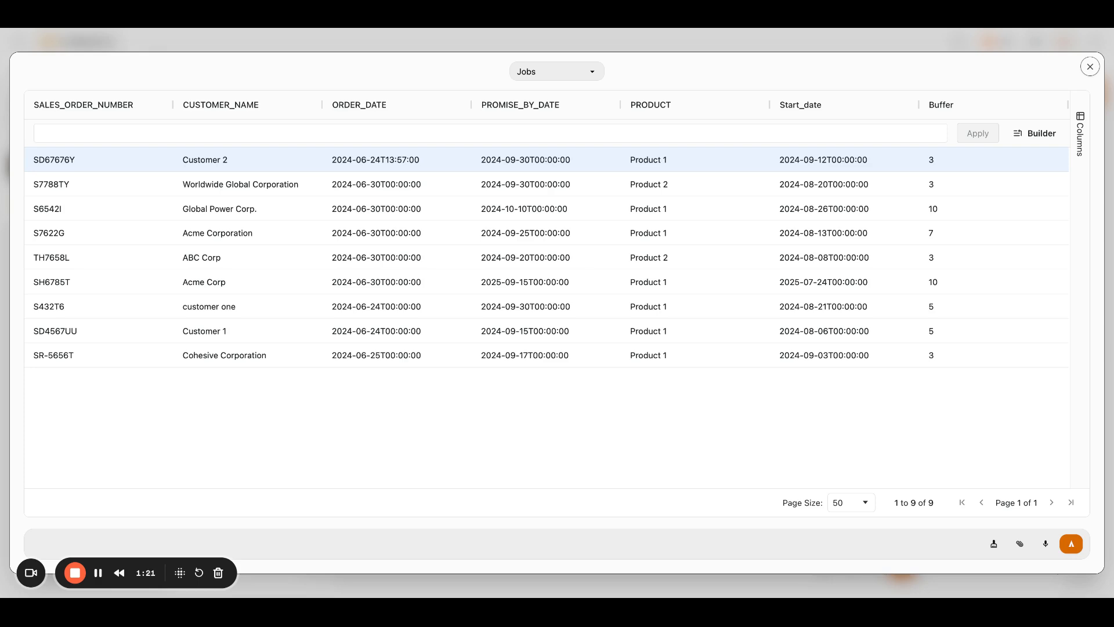
mouse_move(793, 168)
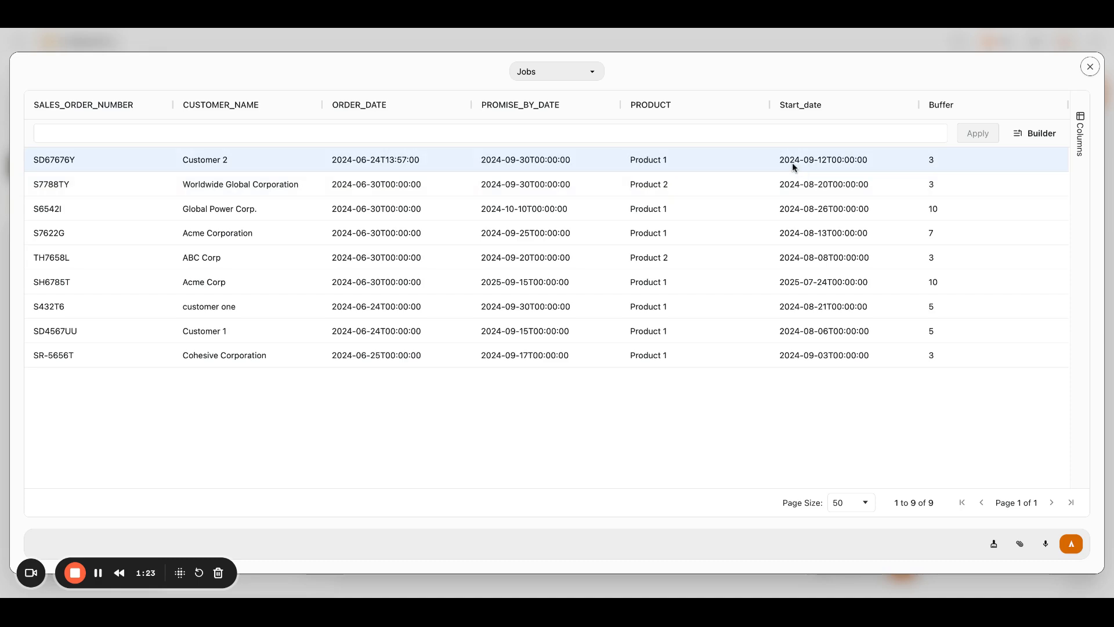
mouse_move(830, 168)
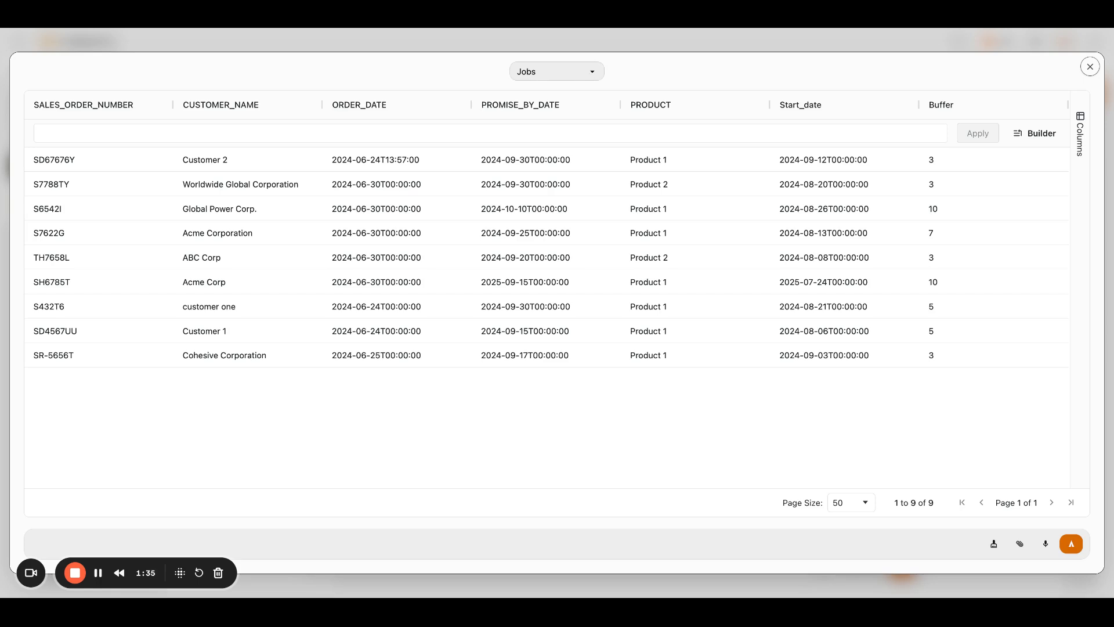
Step: Select ProductionPlan from the table dropdown to see order SD4567UU's pending steps
click(556, 71)
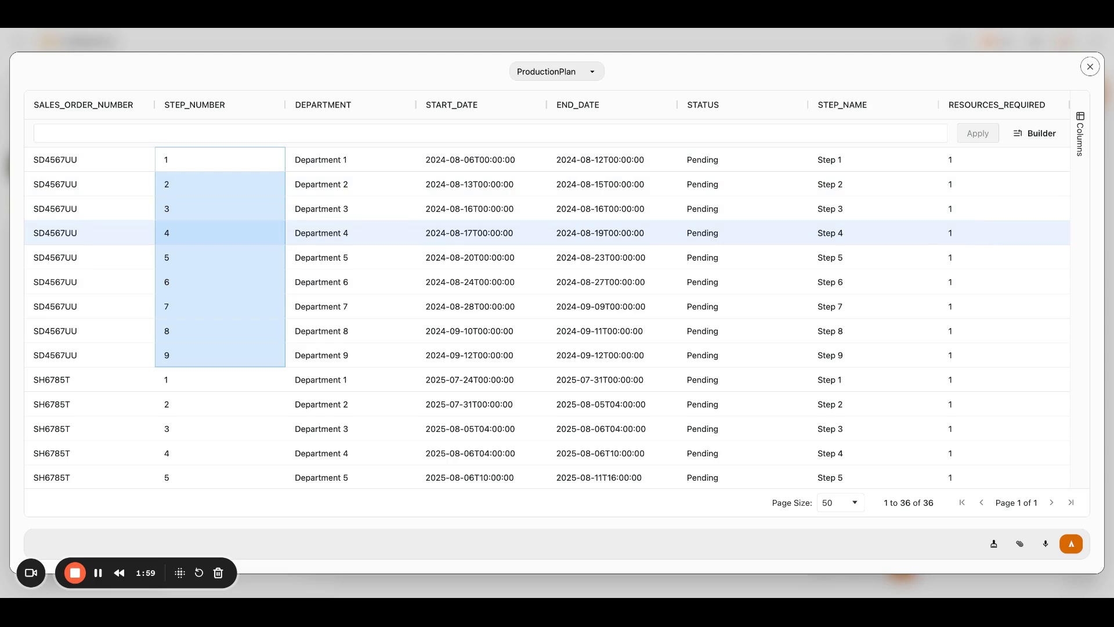
mouse_move(646, 78)
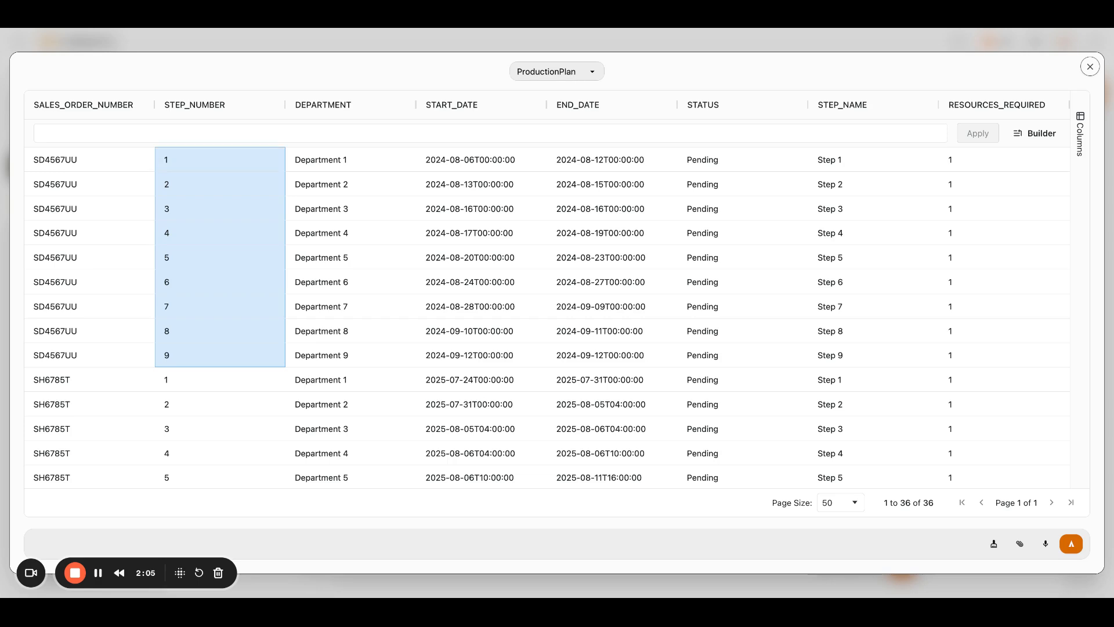
Step: Show the Routes table and inspect the Step 3 and Step 1 route rows
click(556, 71)
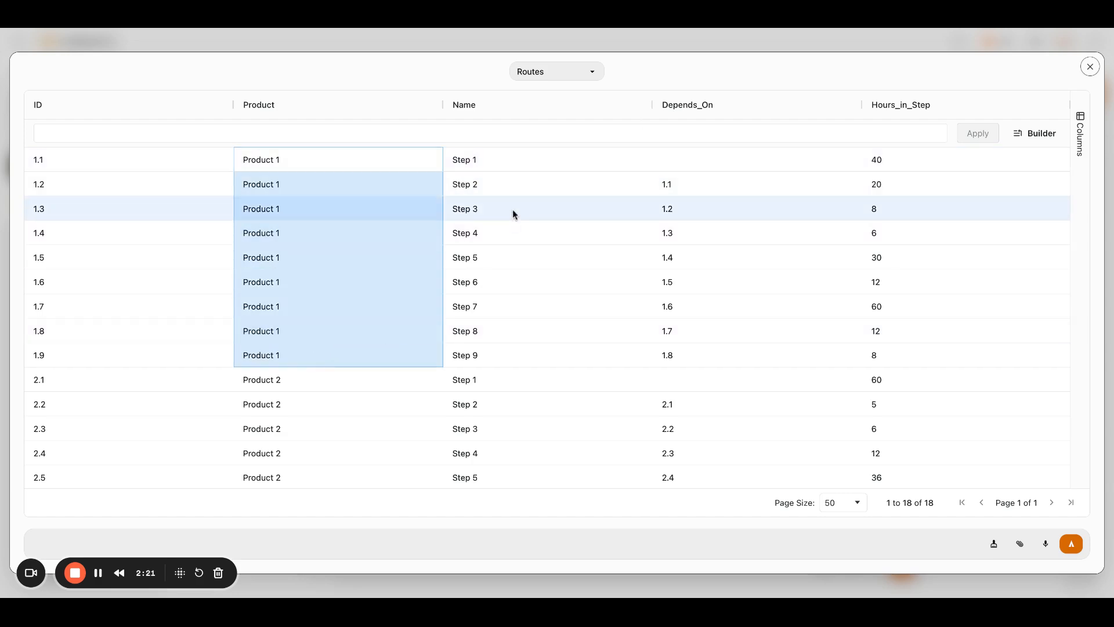
click(535, 355)
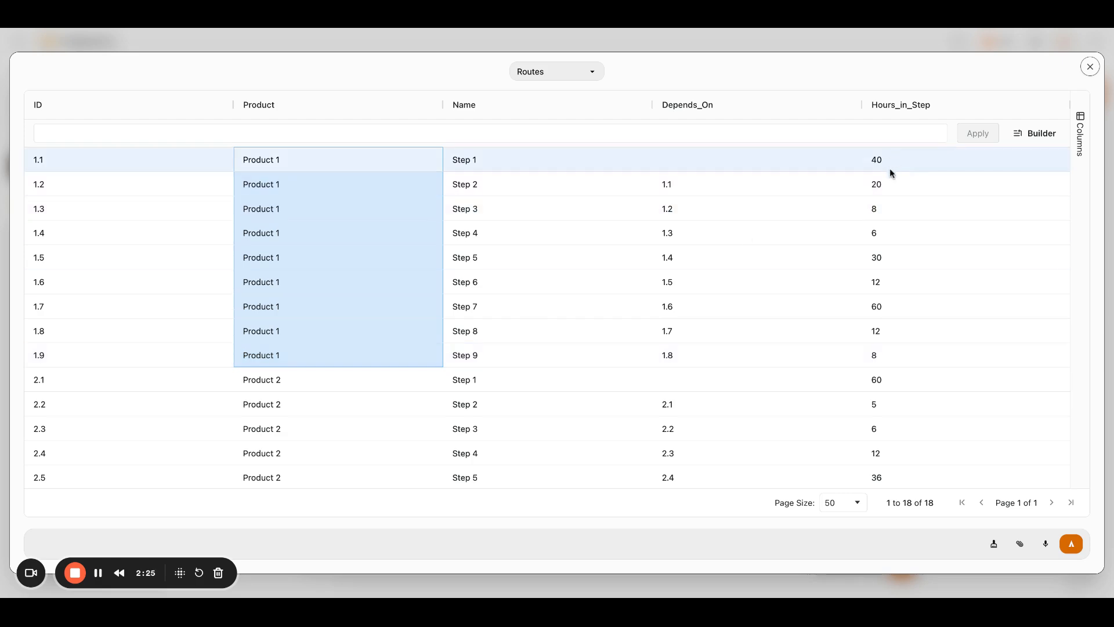
click(753, 232)
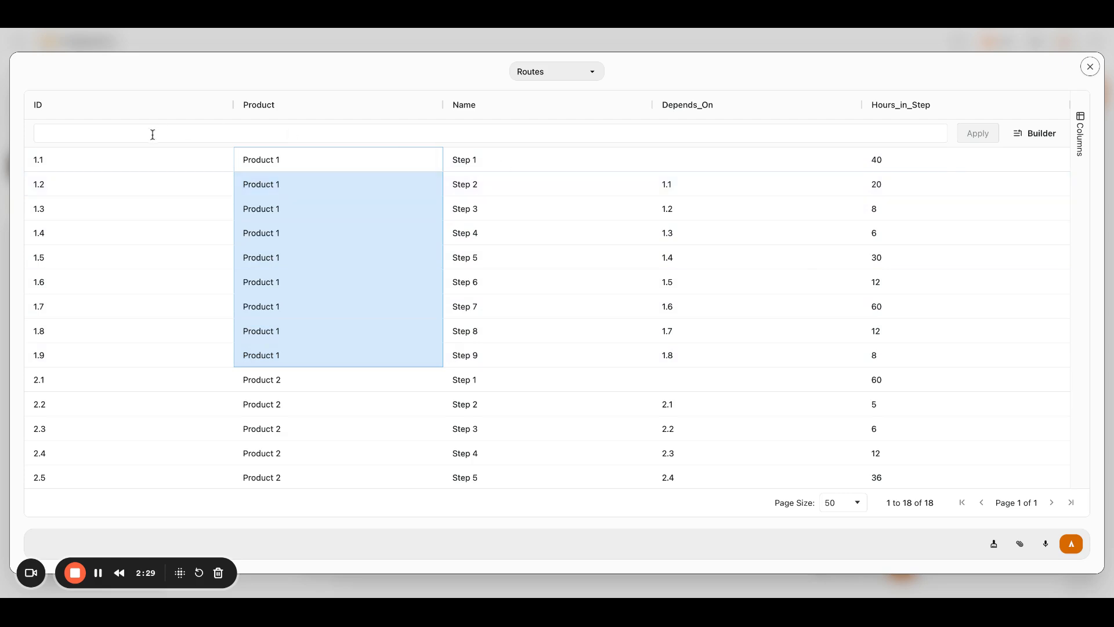
click(128, 159)
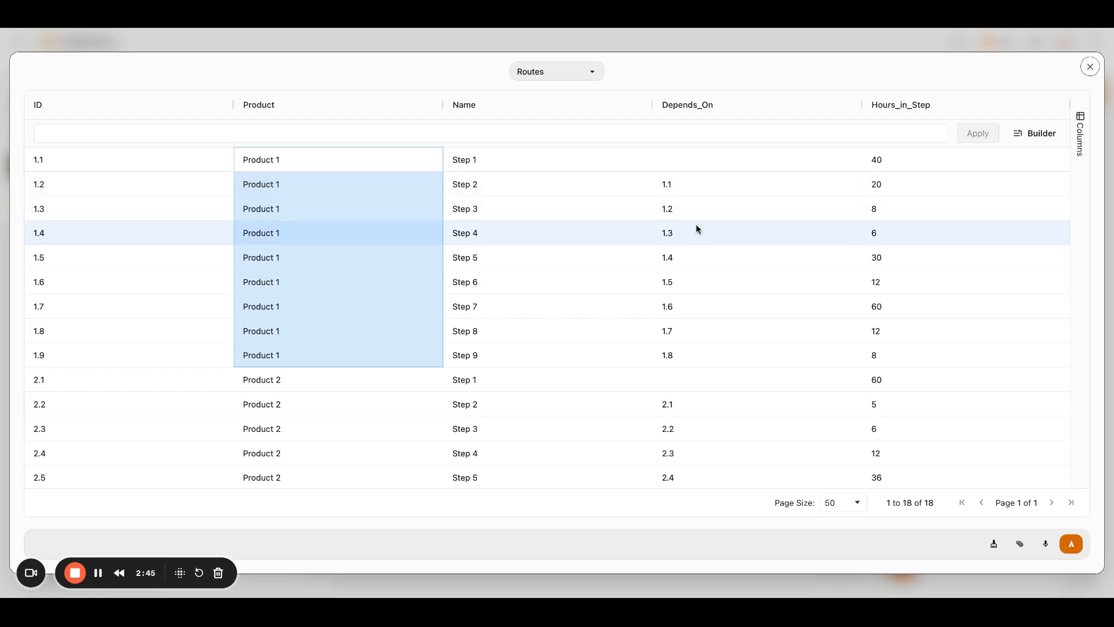
mouse_move(678, 245)
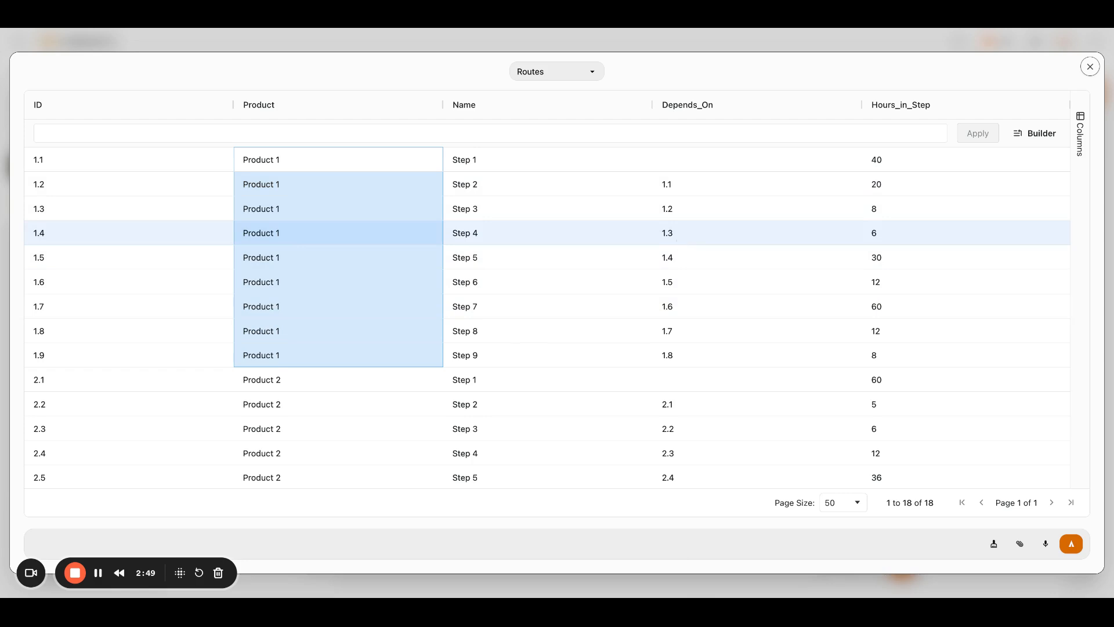
mouse_move(743, 195)
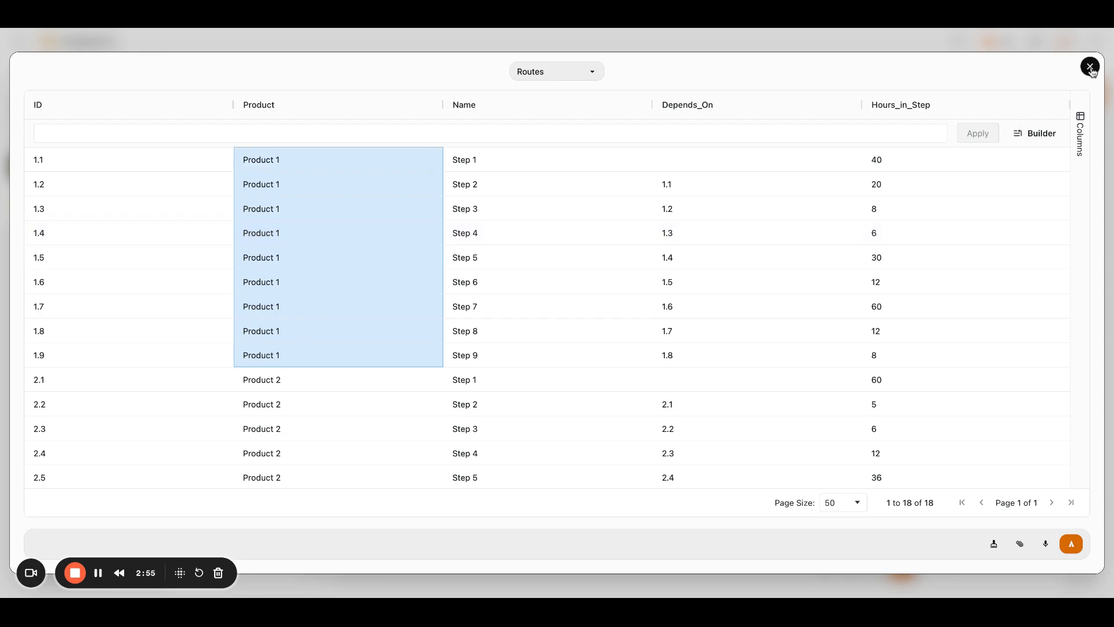
Step: Close the table view and begin a spoken reply with the new job's details
click(1089, 67)
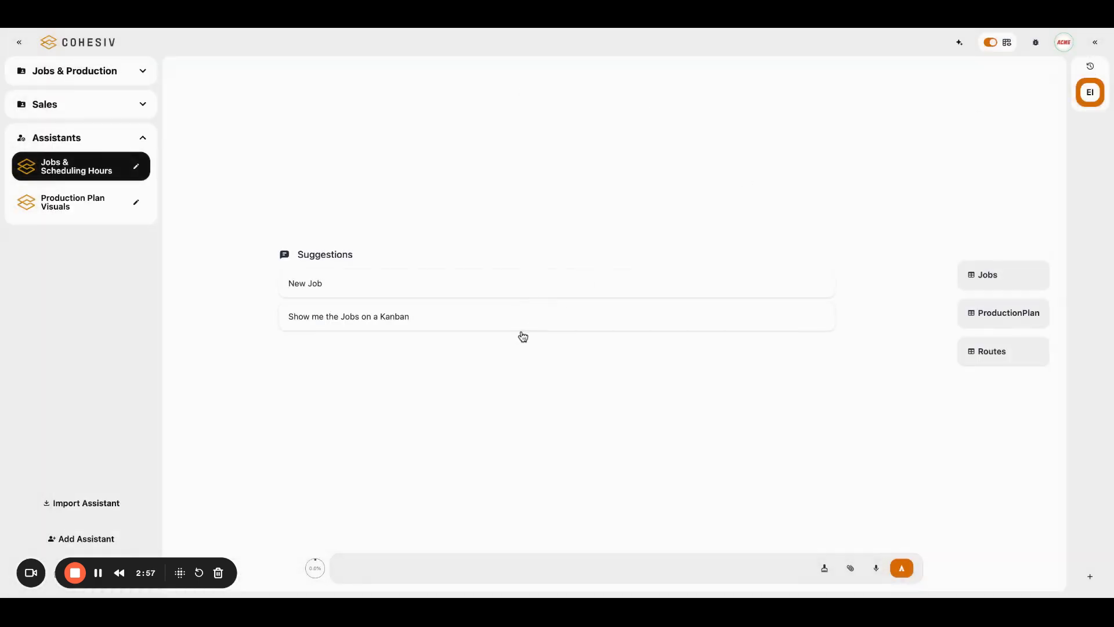
mouse_move(458, 285)
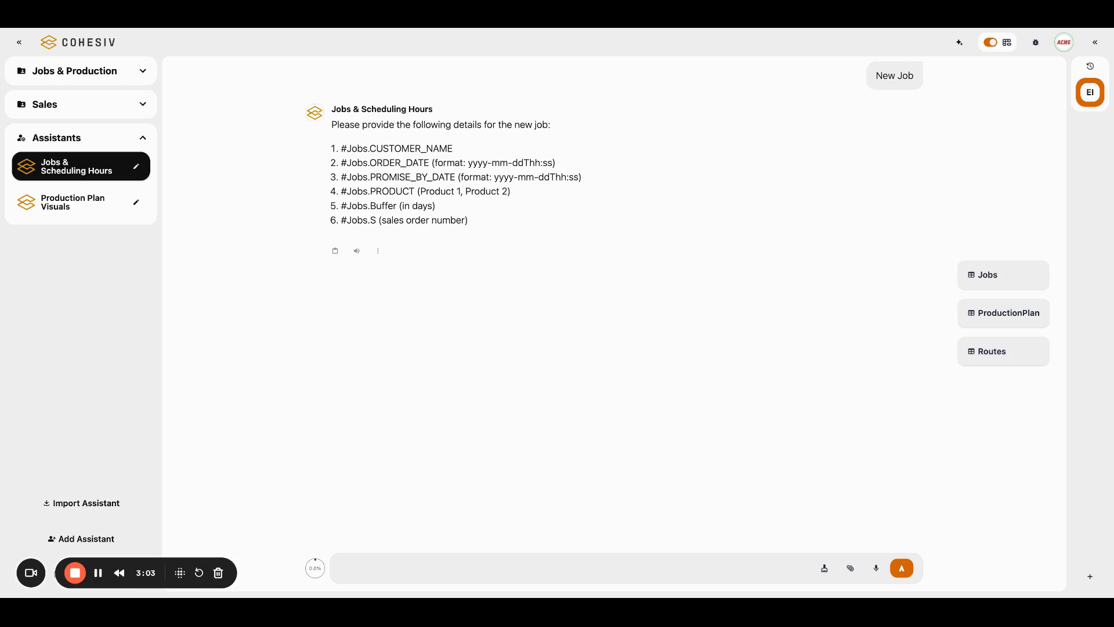
click(876, 568)
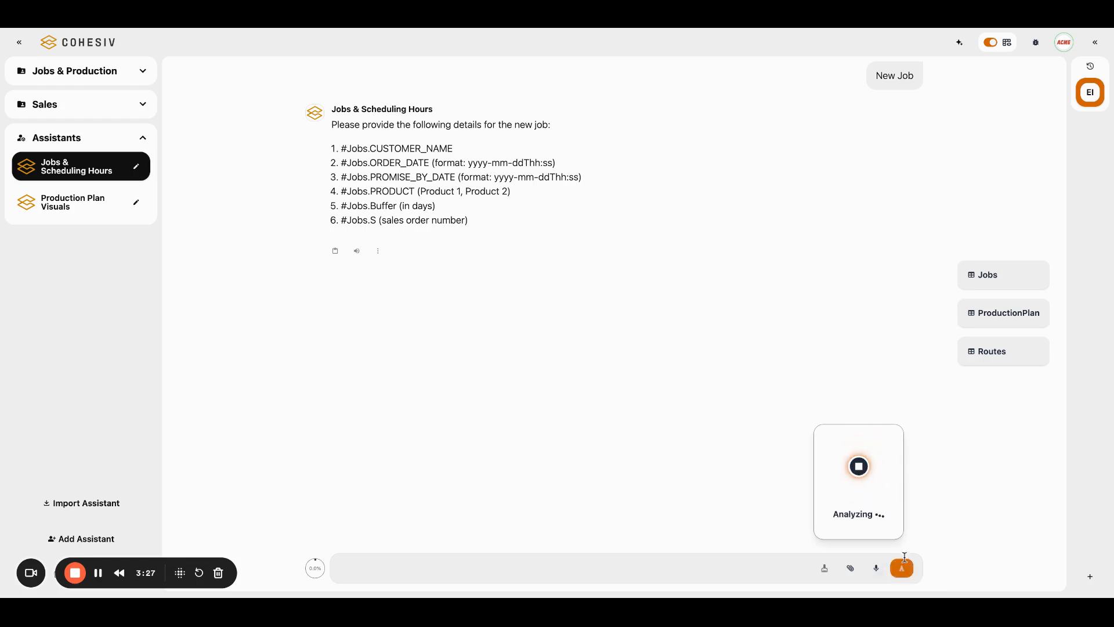
Step: Send the dictated Acme Corp North America job details and review the 2024-07-24 summary
click(901, 568)
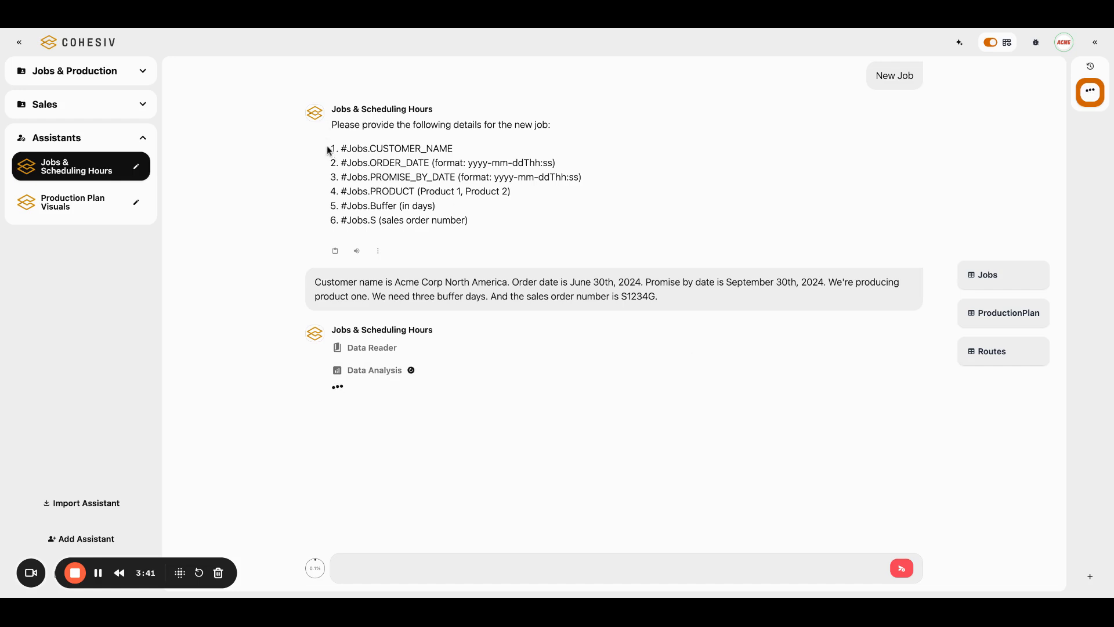
drag(342, 148, 436, 205)
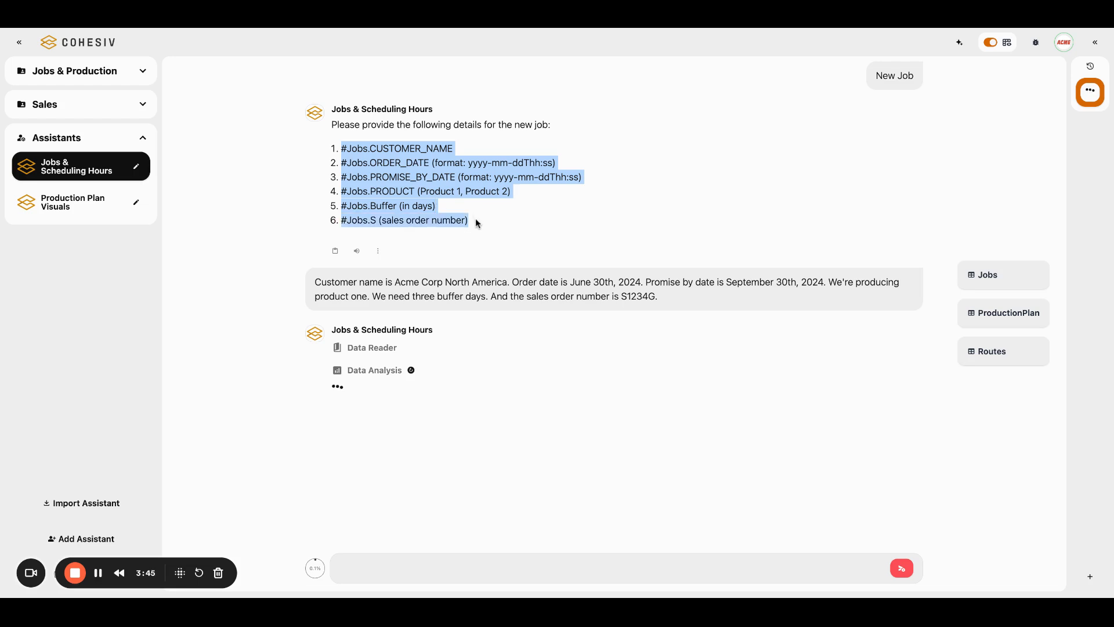
mouse_move(510, 297)
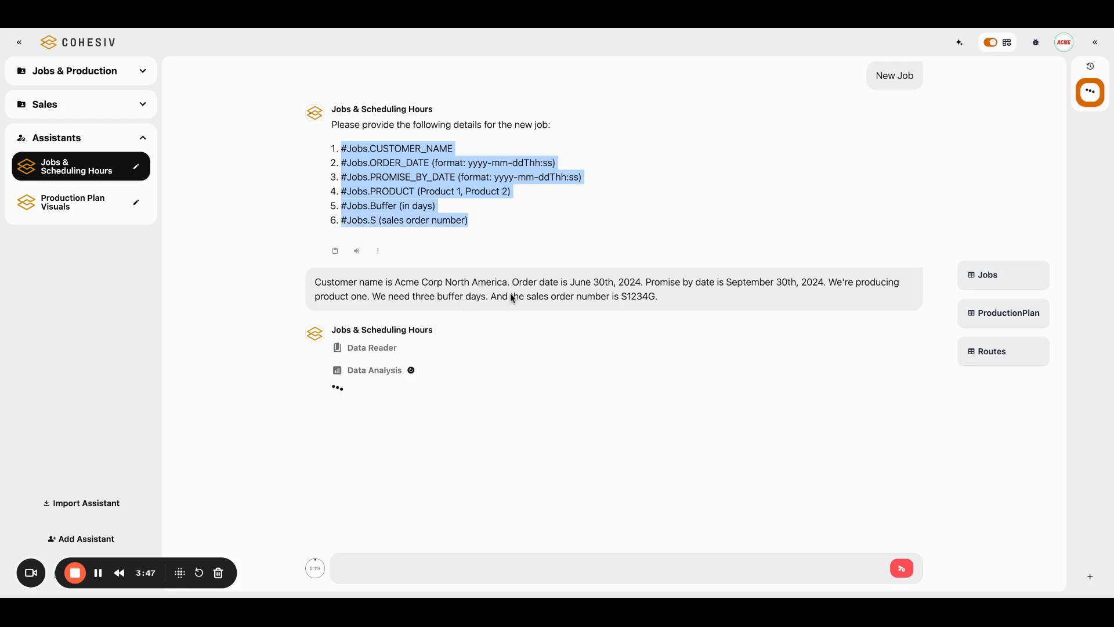
mouse_move(488, 246)
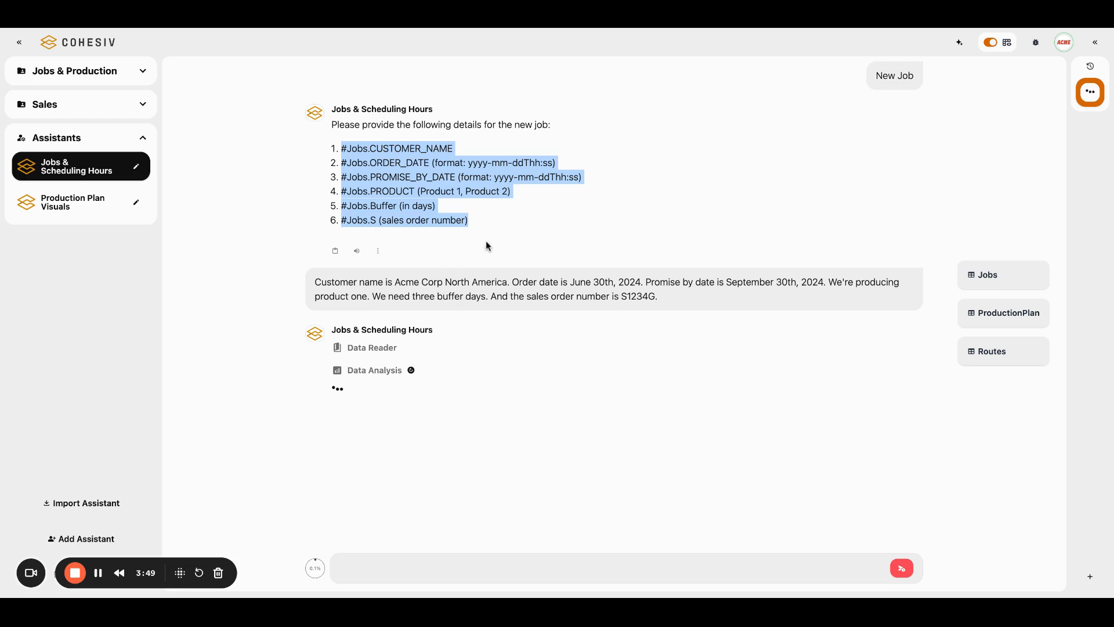
mouse_move(418, 202)
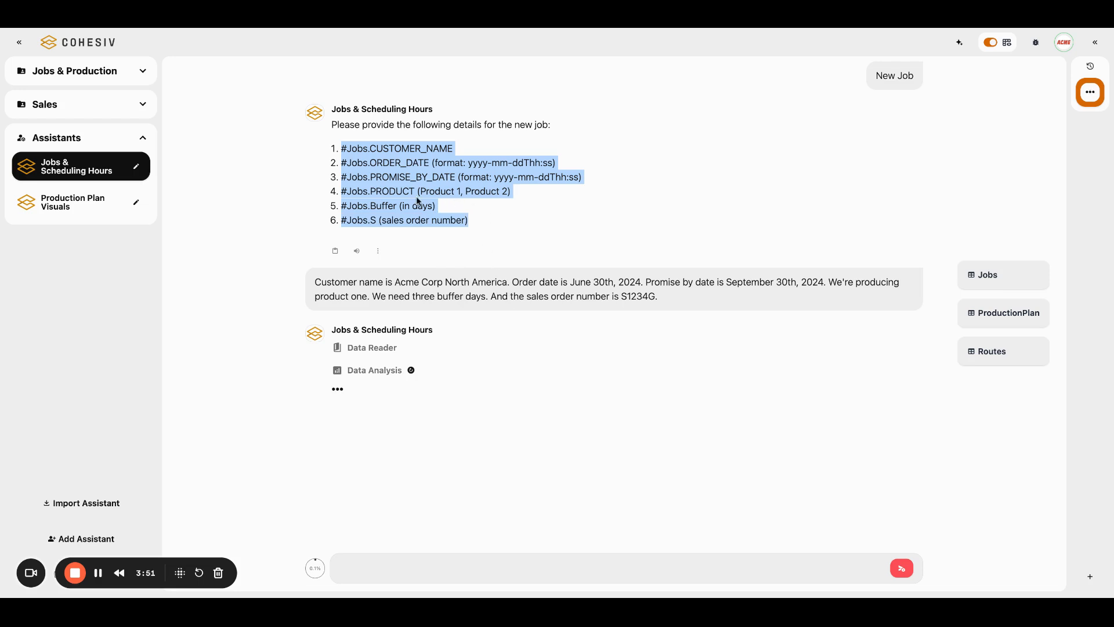
click(460, 199)
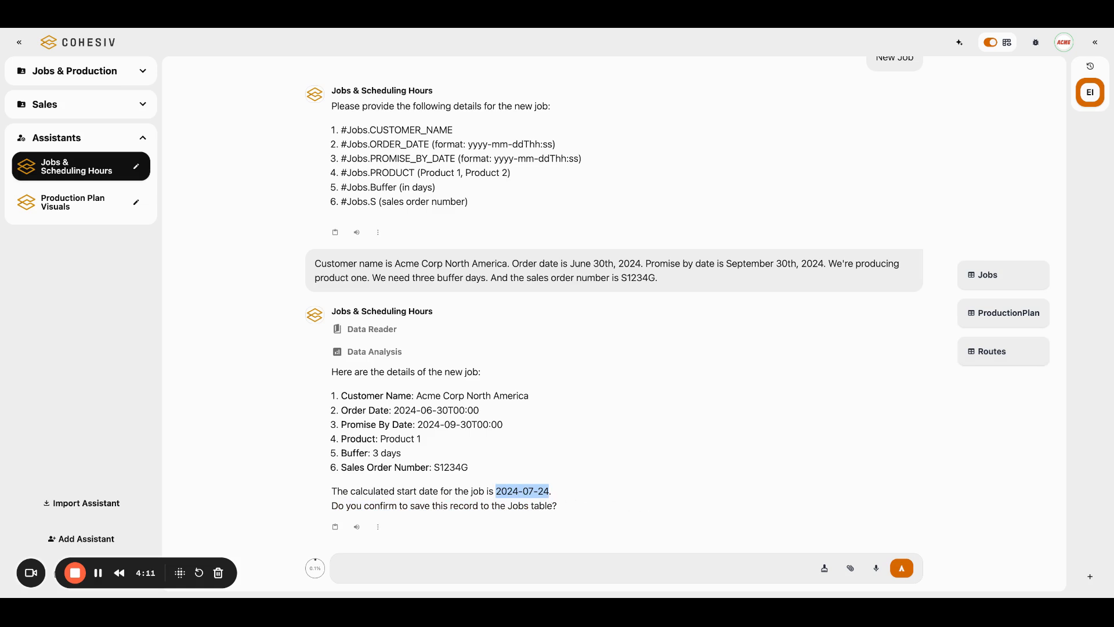
mouse_move(873, 568)
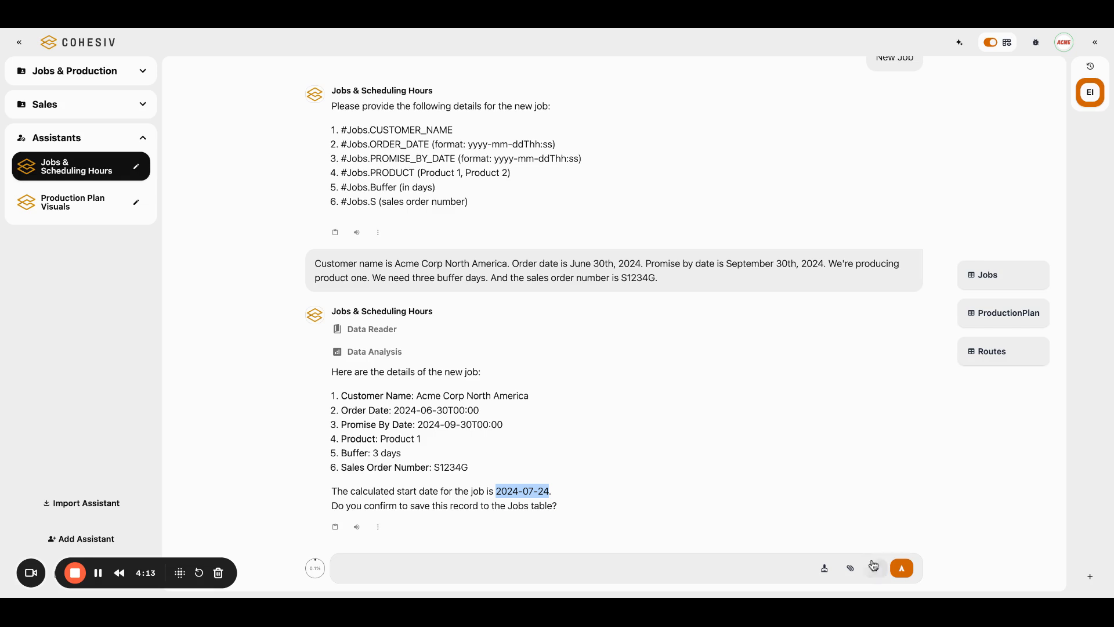
Step: Dictate 'Yes, please confirm and save' and scroll through the proposed nine-step plan
click(873, 568)
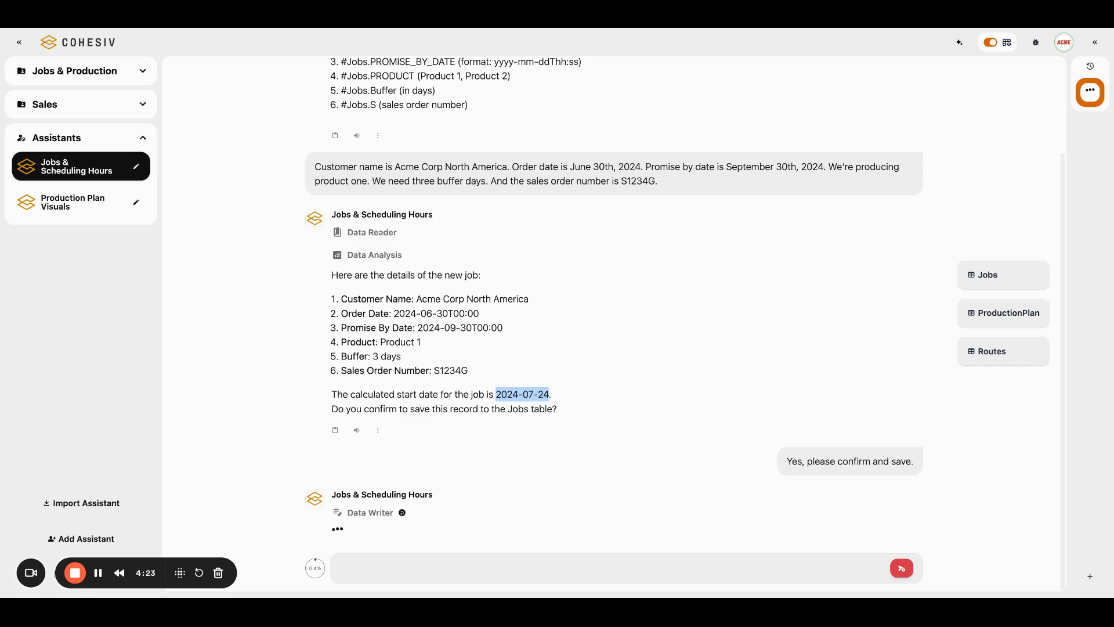
mouse_move(1015, 280)
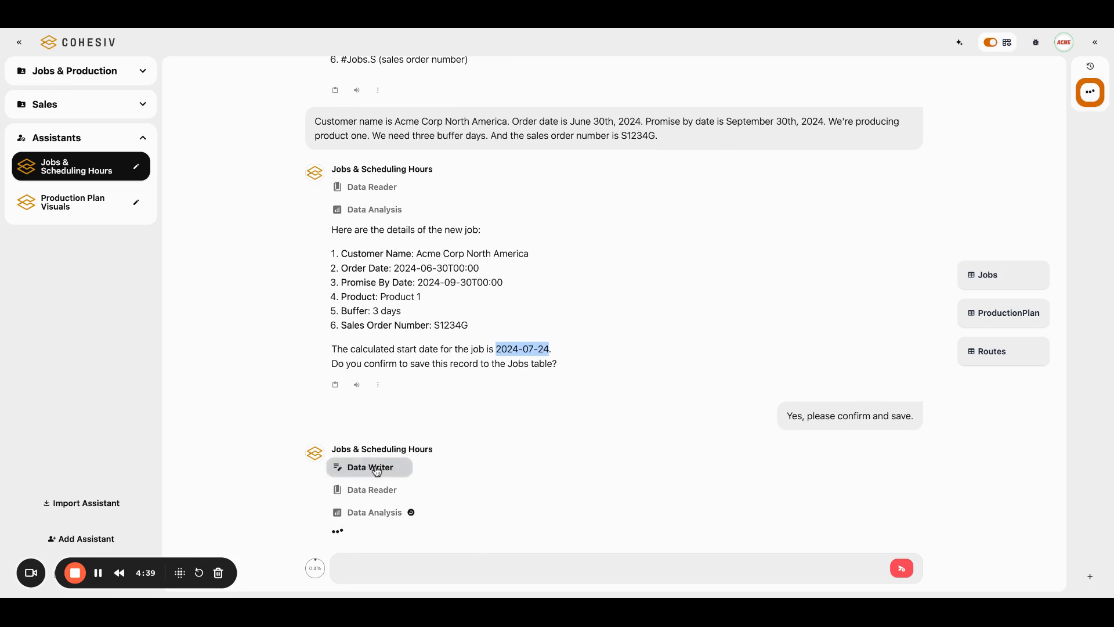
mouse_move(374, 493)
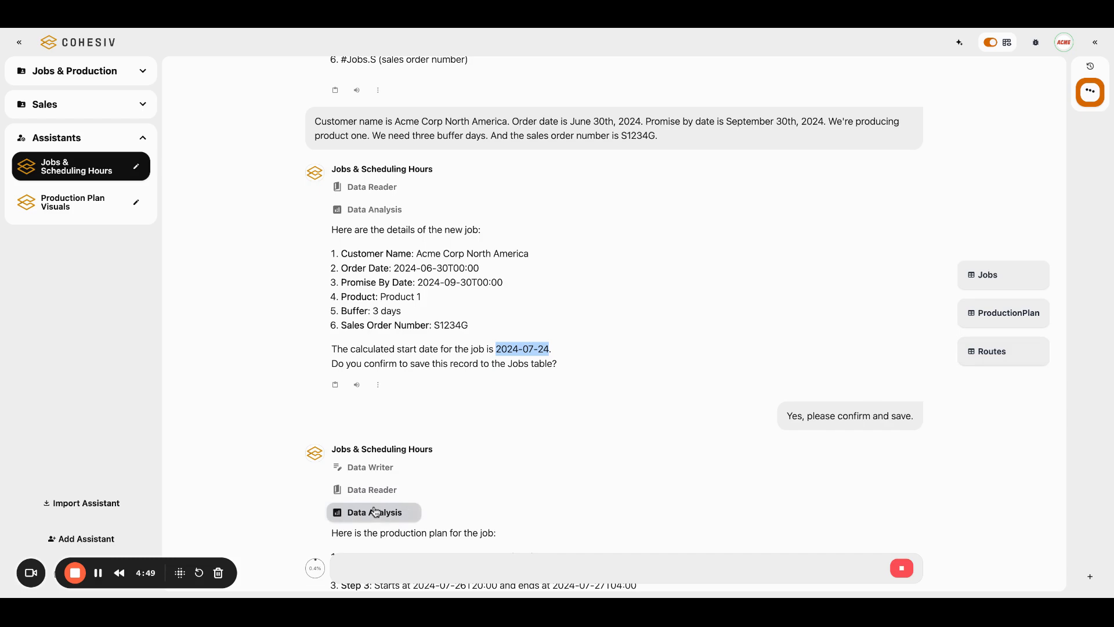
scroll(down, 3)
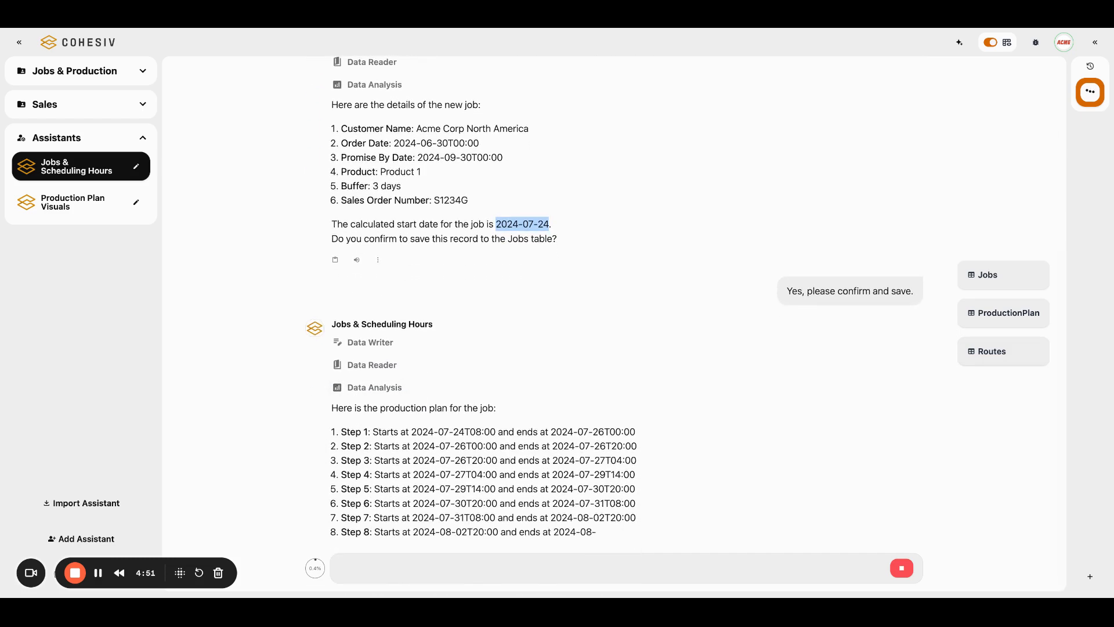
scroll(down, 3)
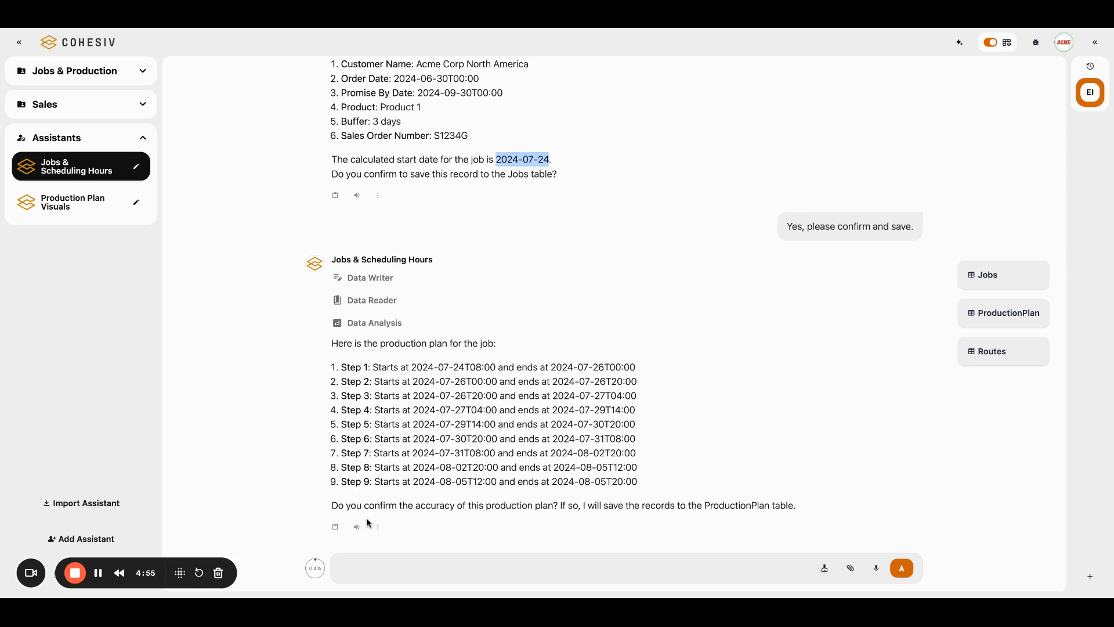
mouse_move(438, 338)
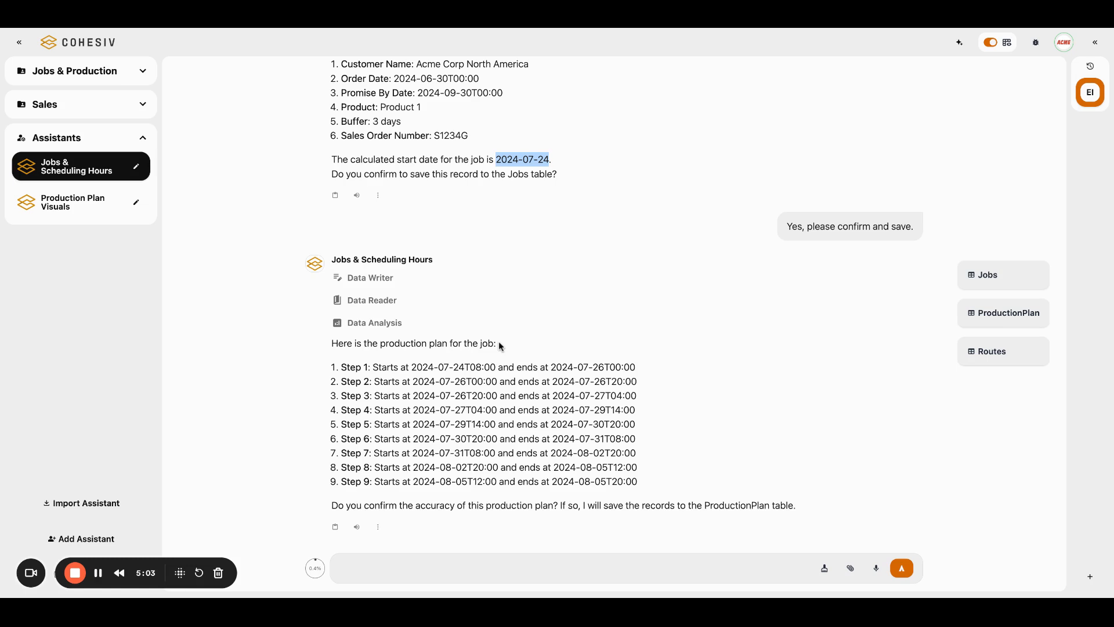
mouse_move(593, 466)
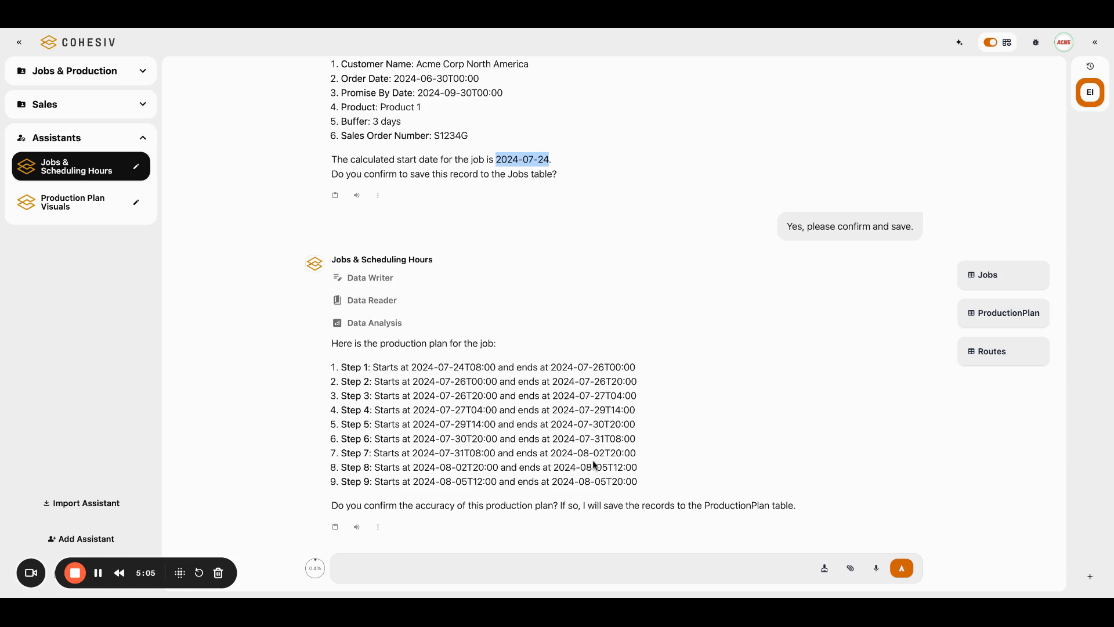
mouse_move(600, 488)
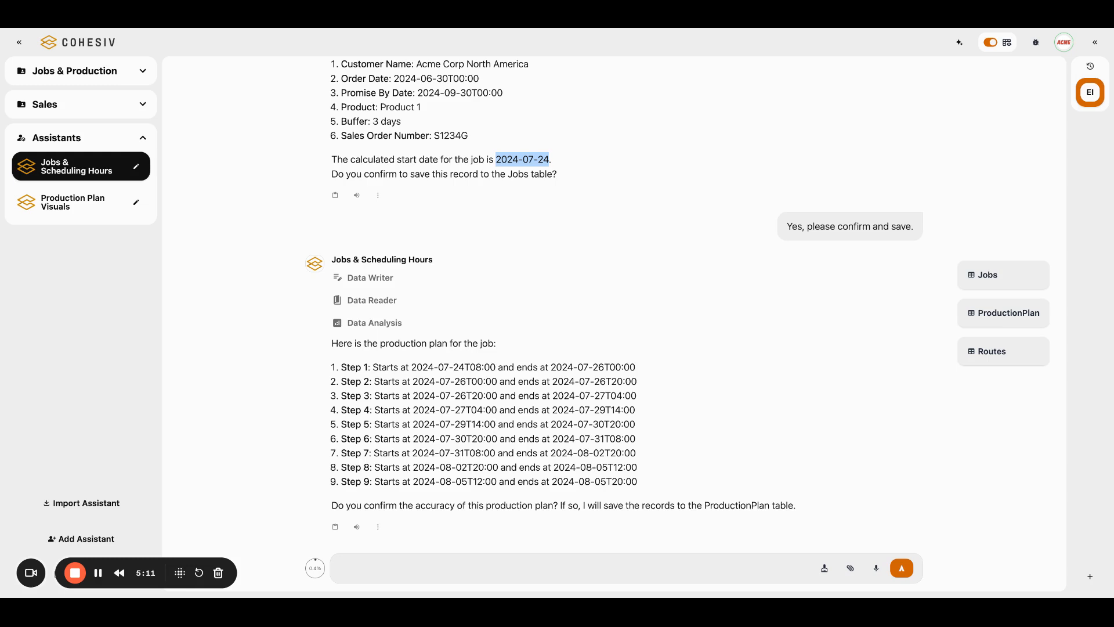
mouse_move(590, 531)
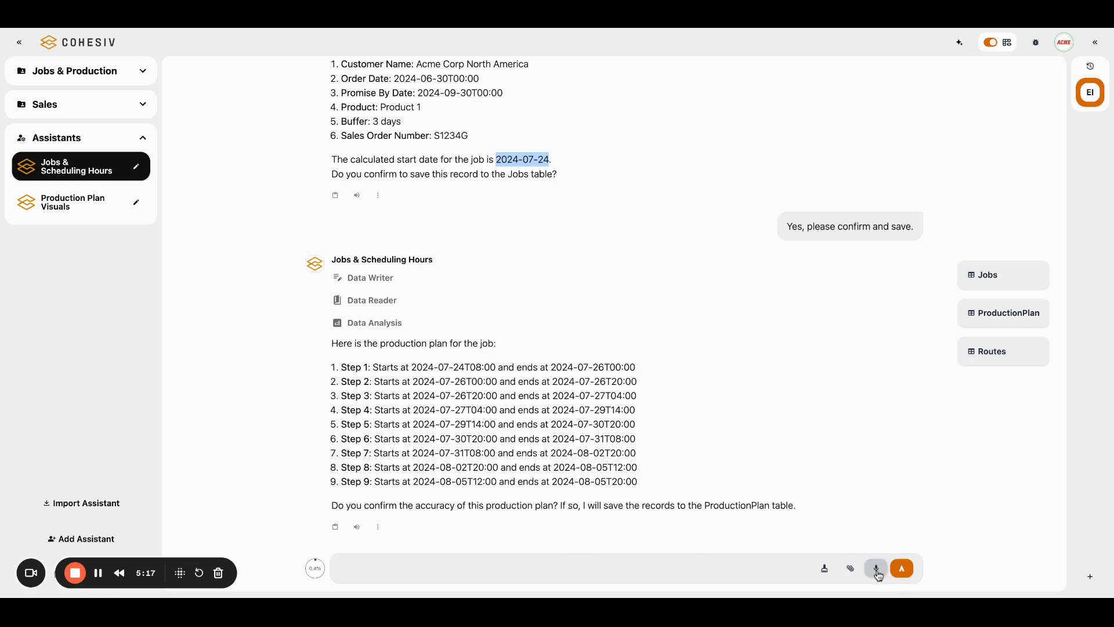
Step: Dictate and send 'Confirmed' to approve the nine-step production plan
click(876, 568)
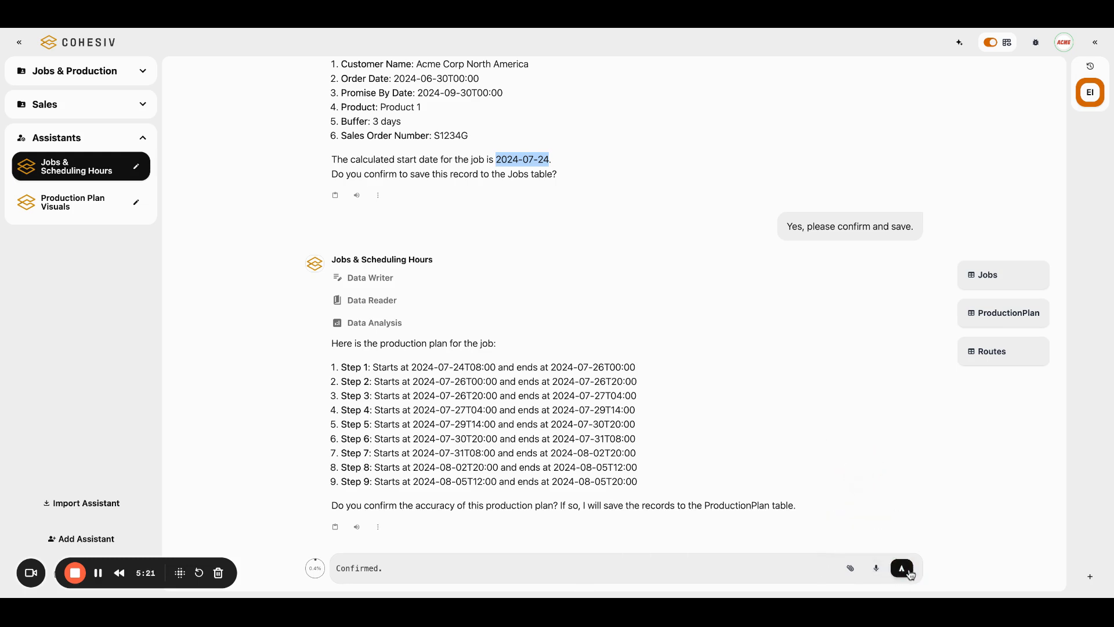
click(901, 568)
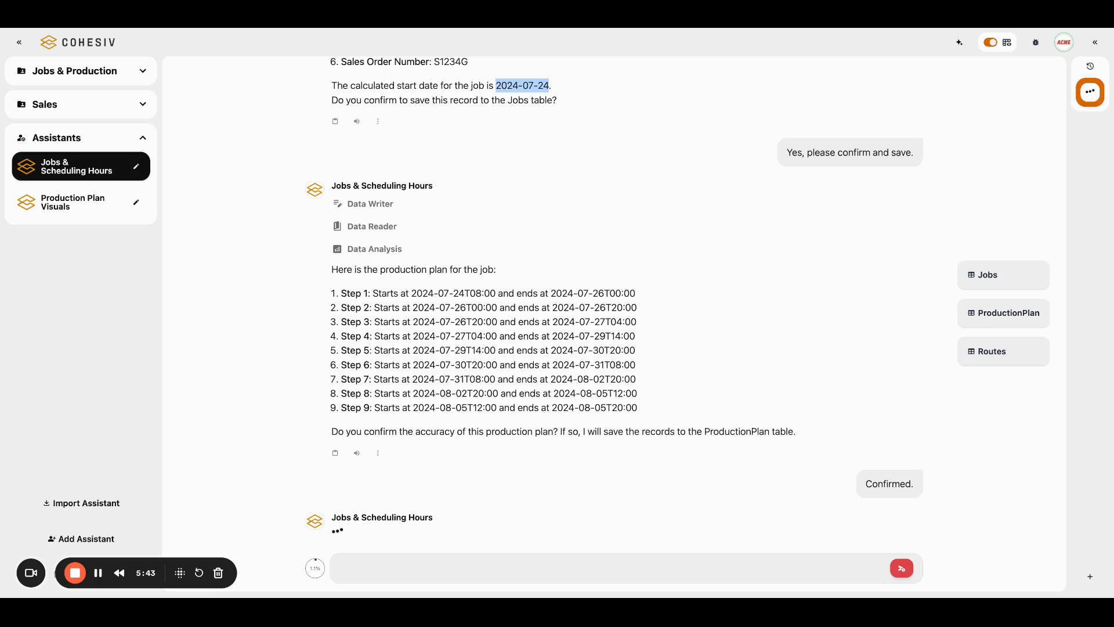
mouse_move(999, 457)
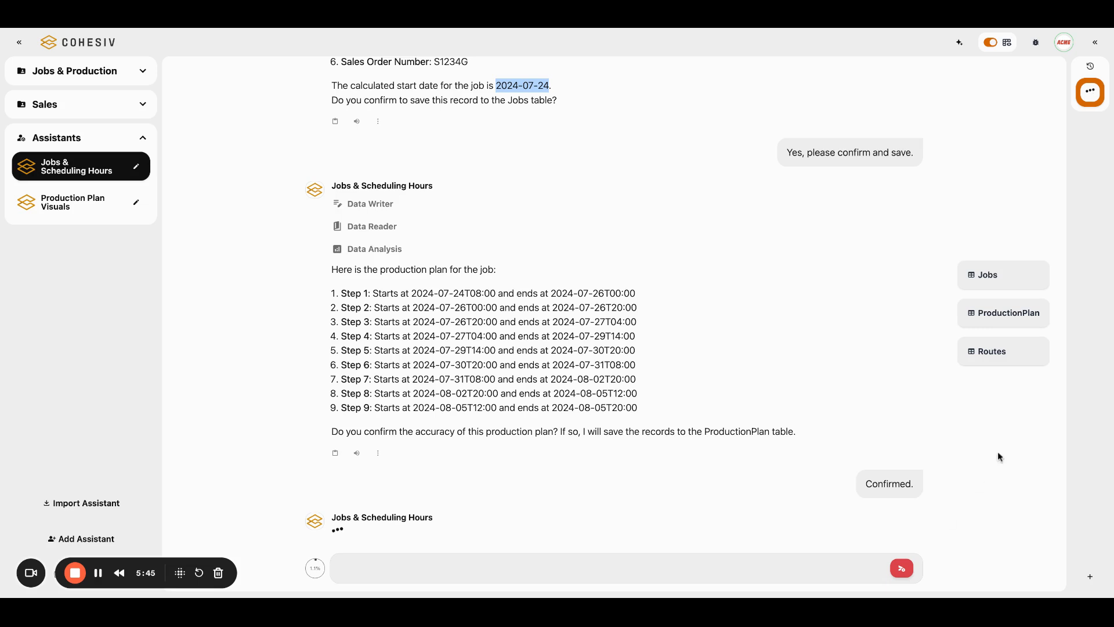
mouse_move(1017, 389)
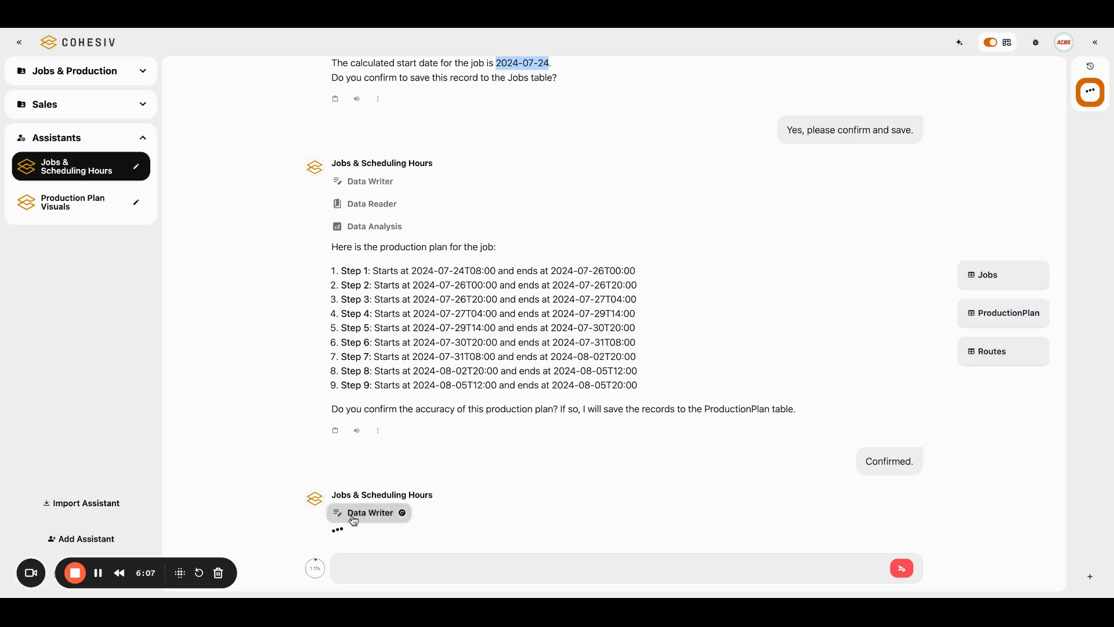
mouse_move(535, 285)
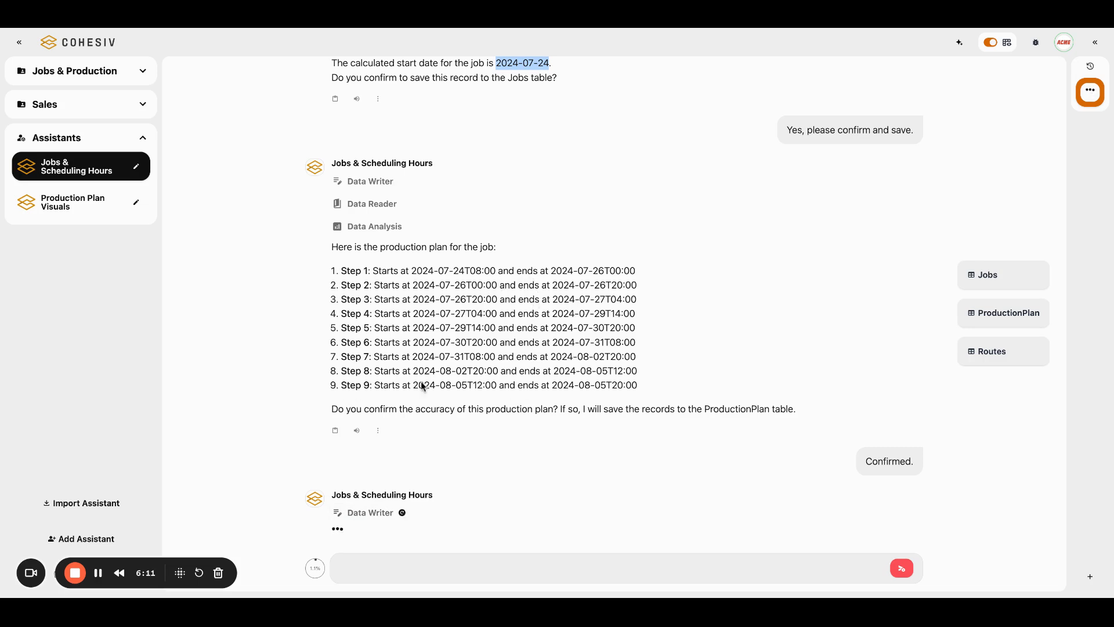
mouse_move(689, 316)
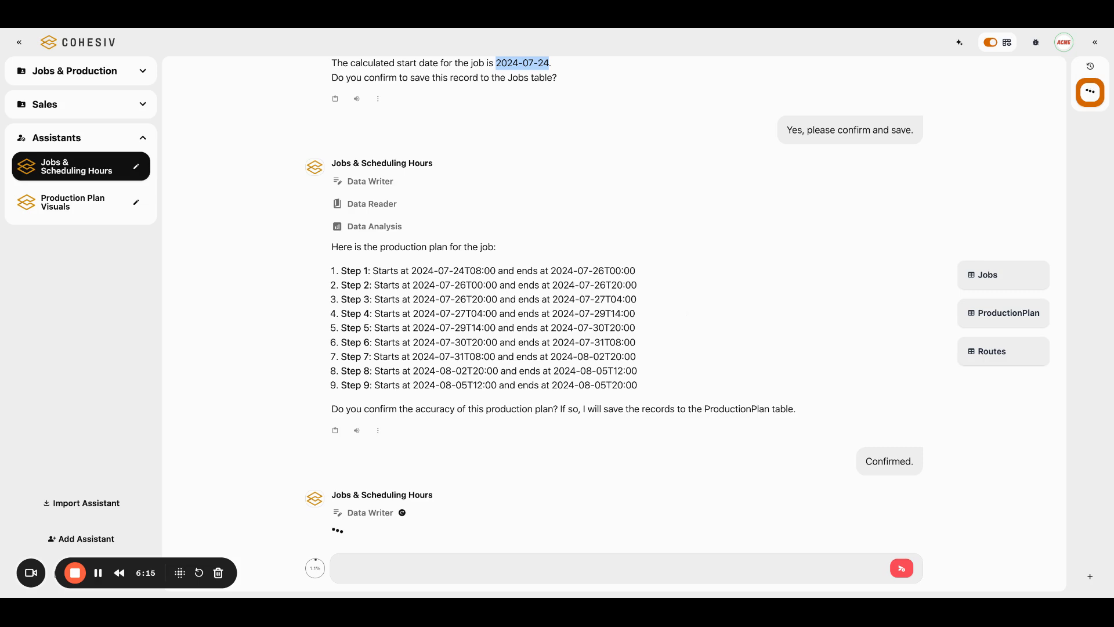
mouse_move(592, 177)
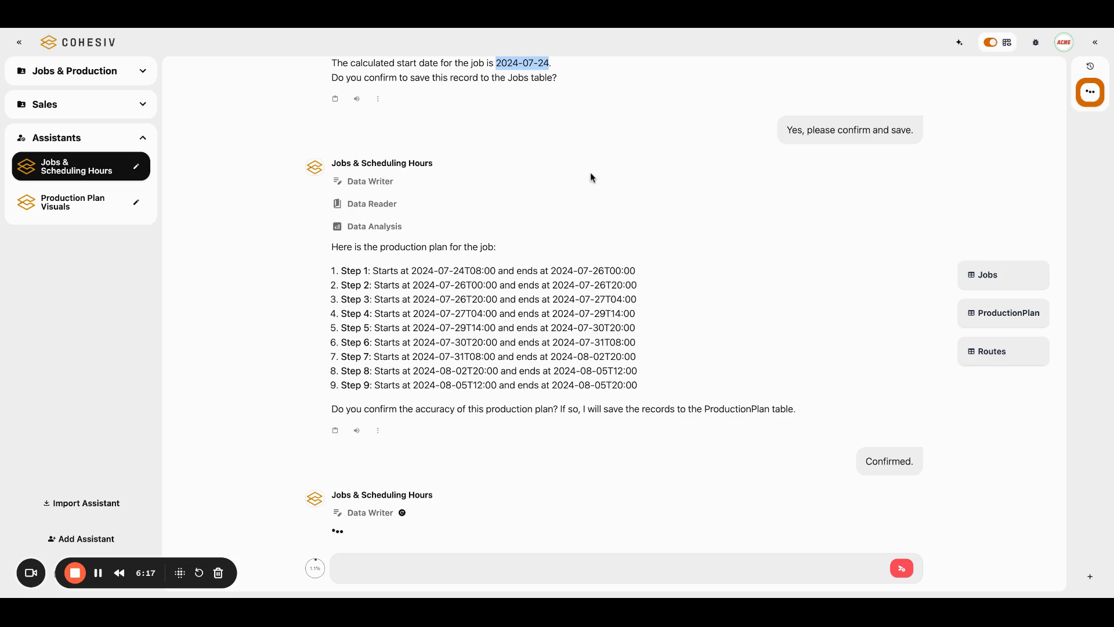
mouse_move(363, 204)
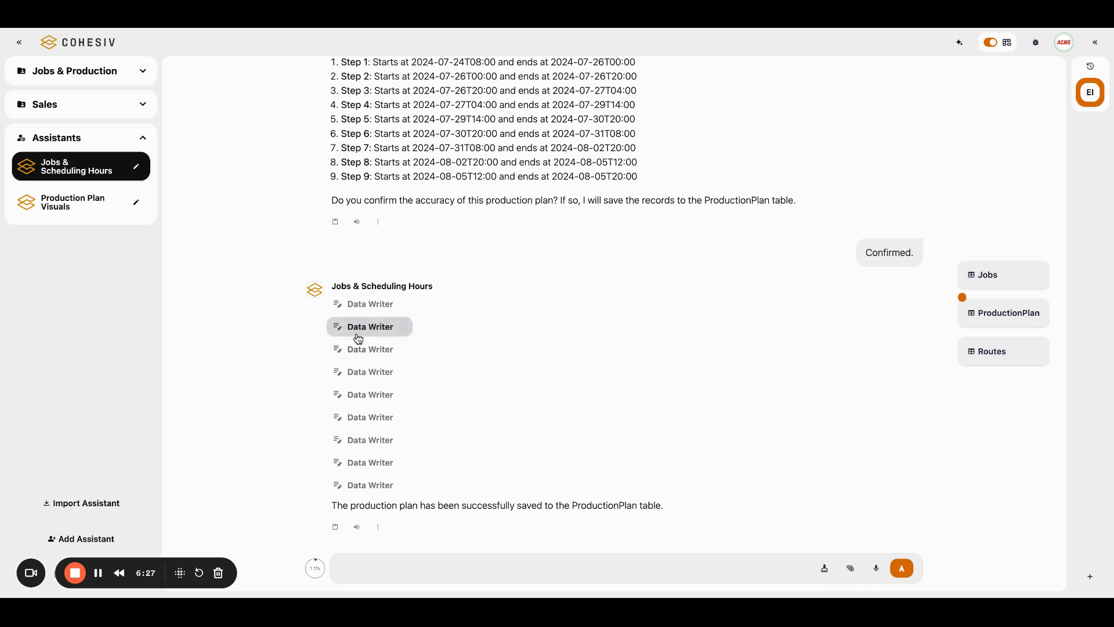
mouse_move(599, 355)
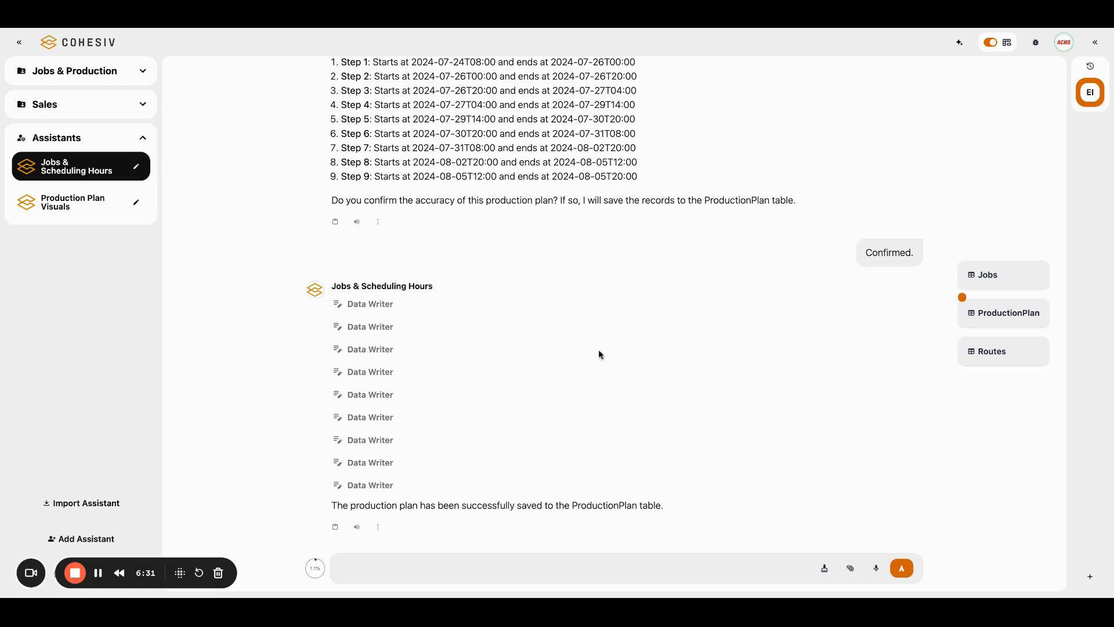
mouse_move(572, 324)
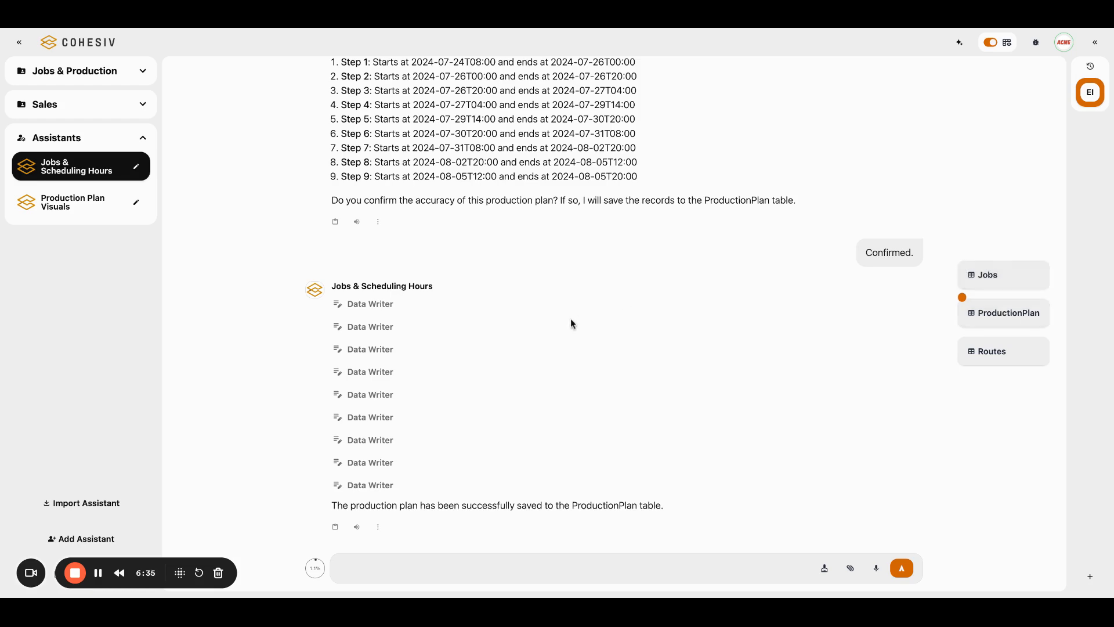
Step: Scroll up to read the assistant's report that the plan was saved to ProductionPlan
scroll(up, 3)
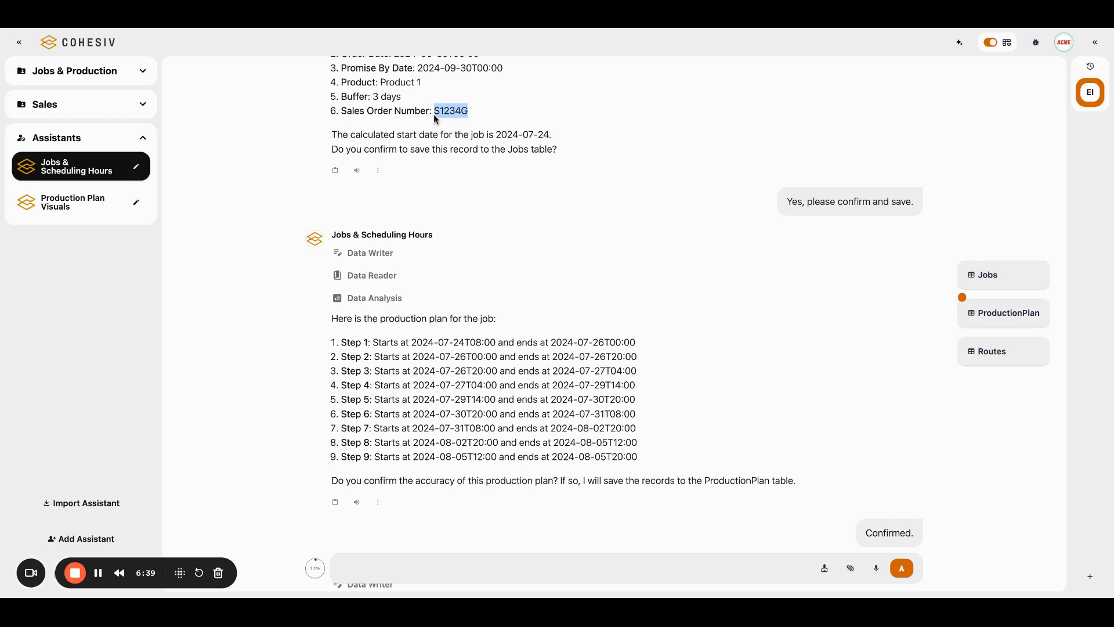
mouse_move(1003, 312)
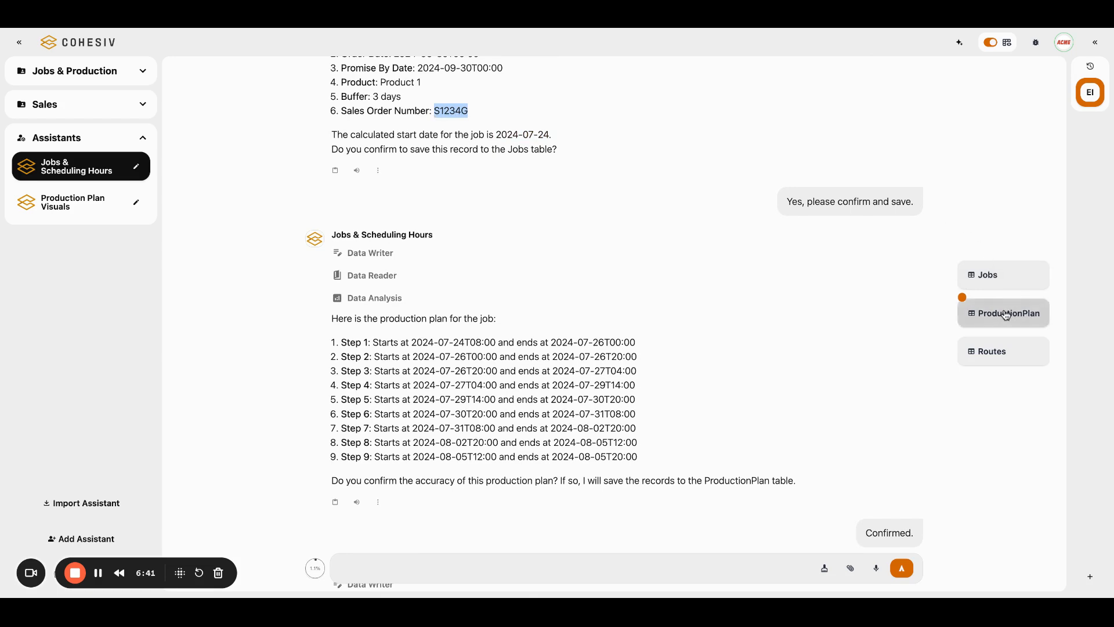
Step: Filter ProductionPlan by SALES_ORDER_NUMBER S1234G to confirm nine Pending steps, then close it
click(1004, 313)
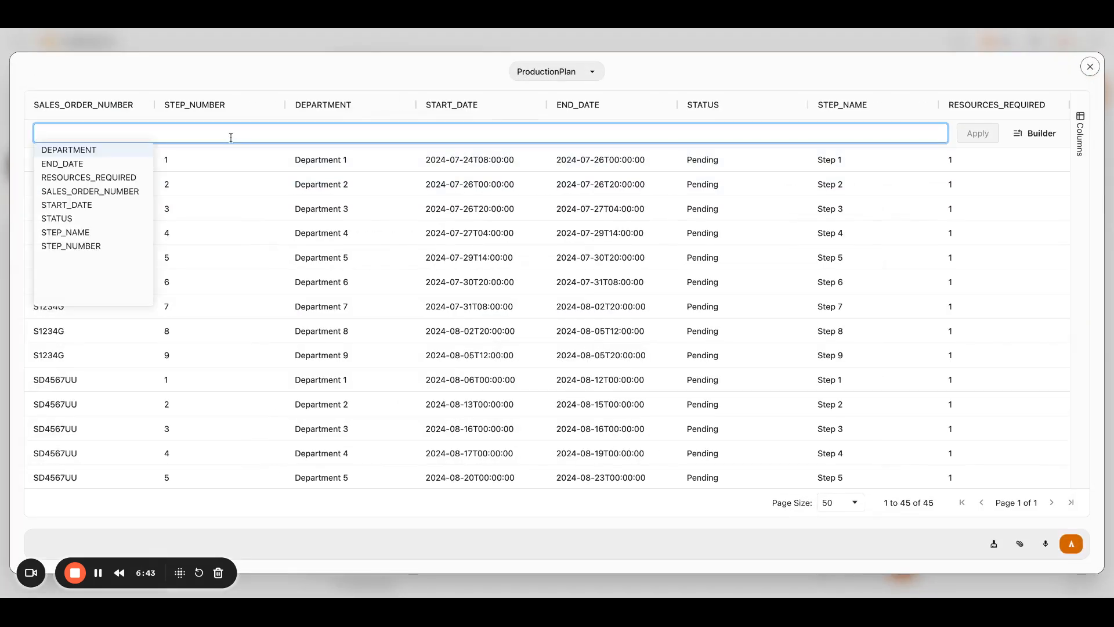
mouse_move(90, 191)
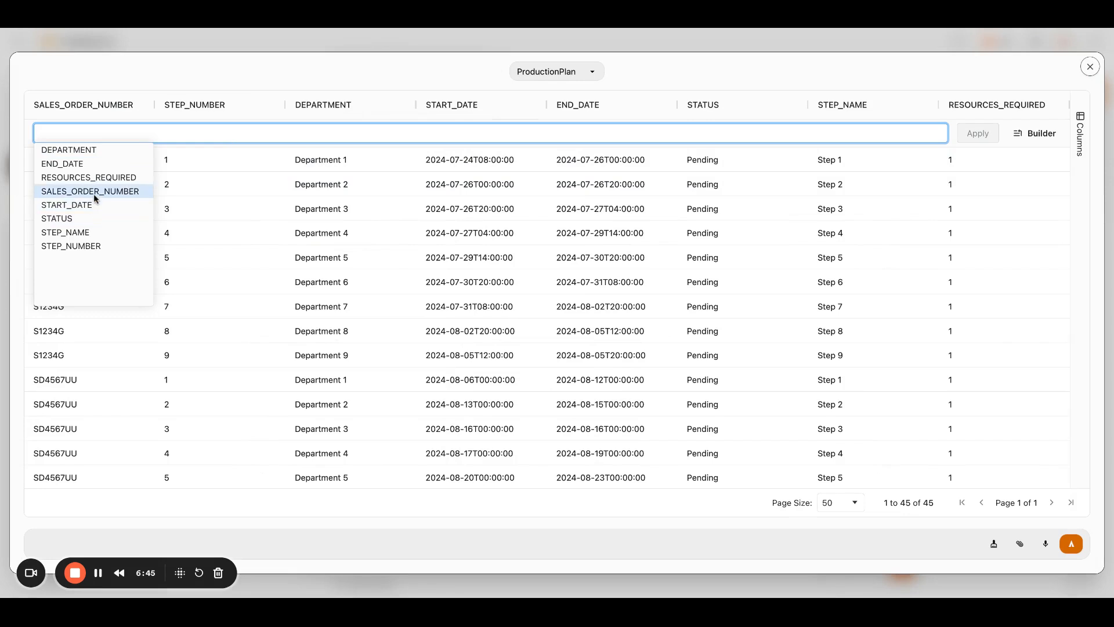
click(91, 191)
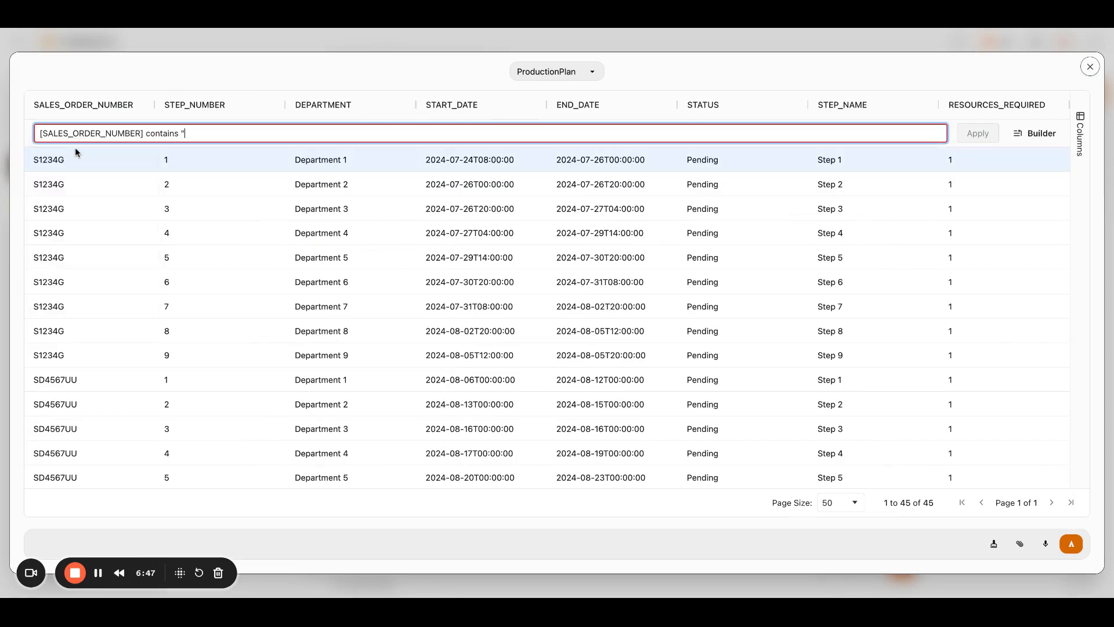
text(S1234G)
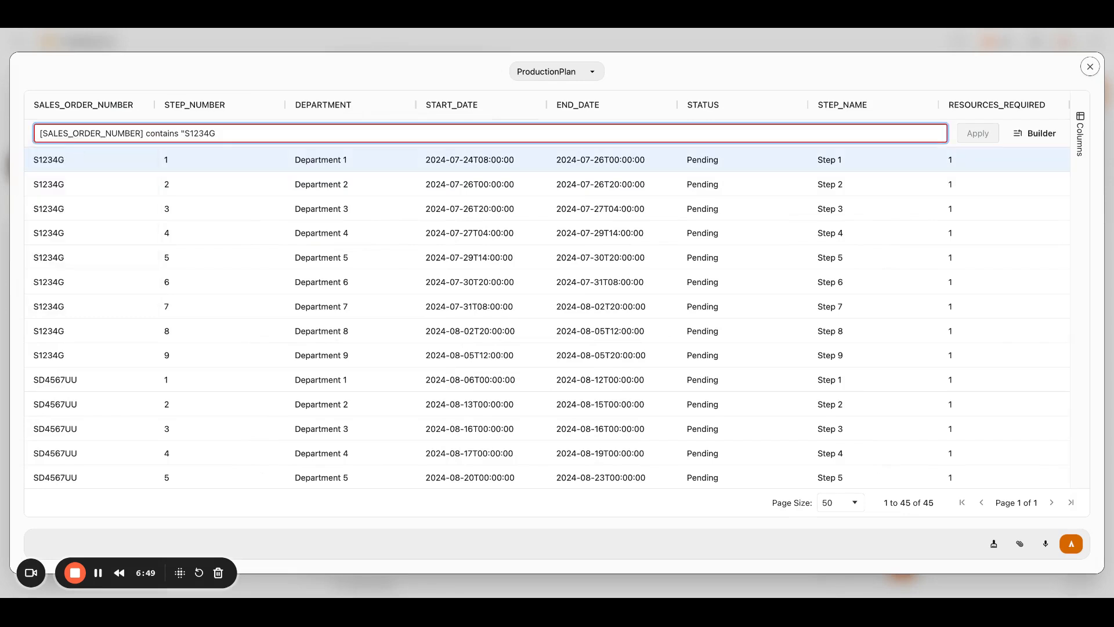
click(977, 133)
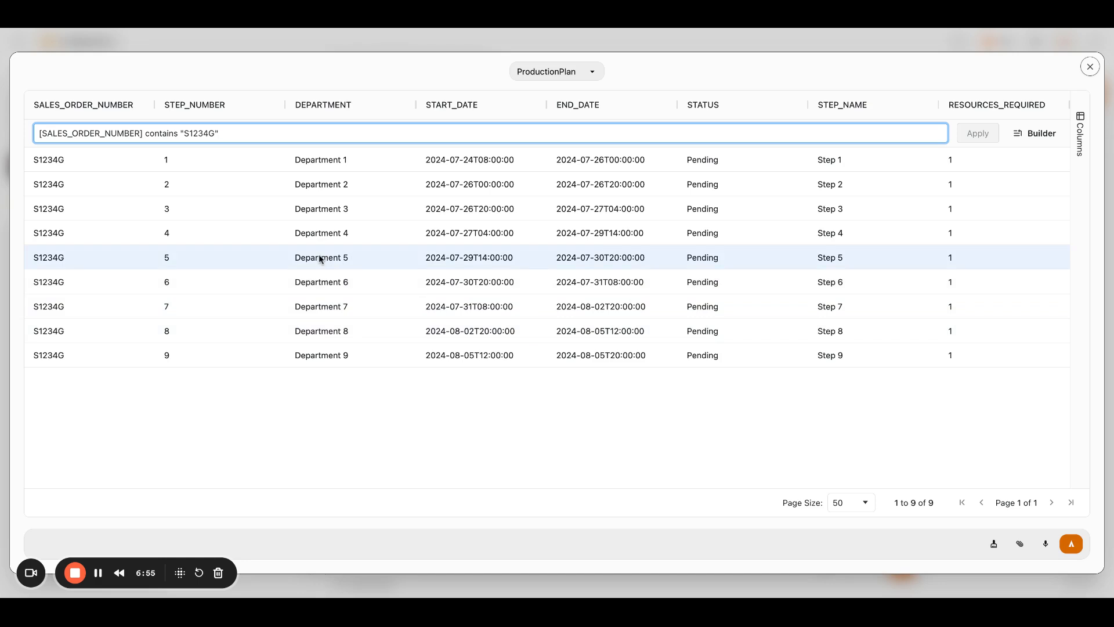
mouse_move(492, 160)
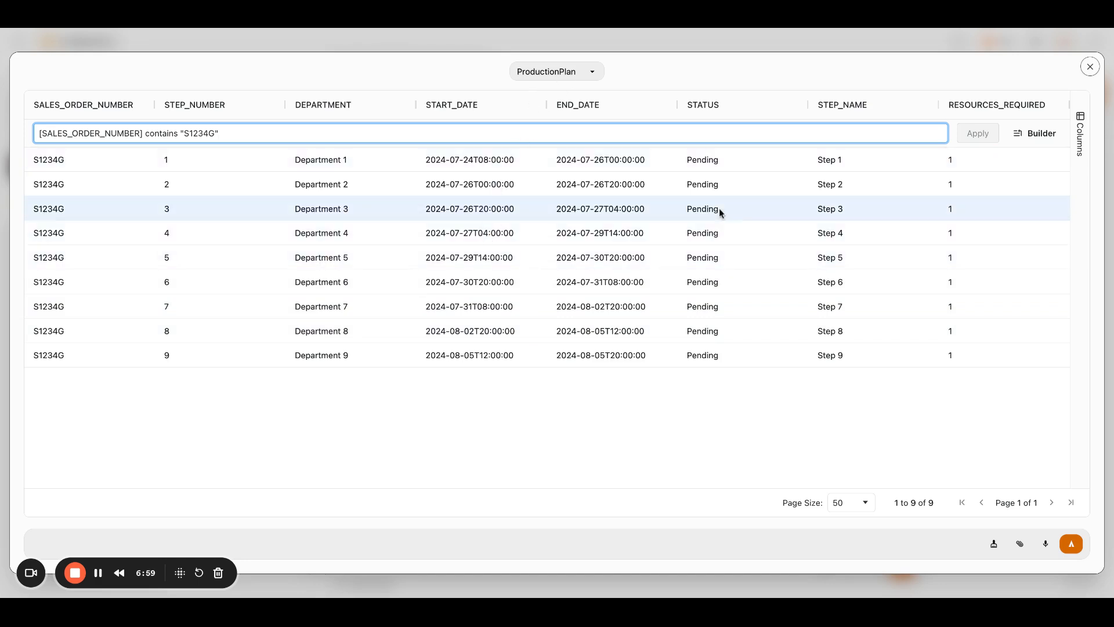
click(1089, 67)
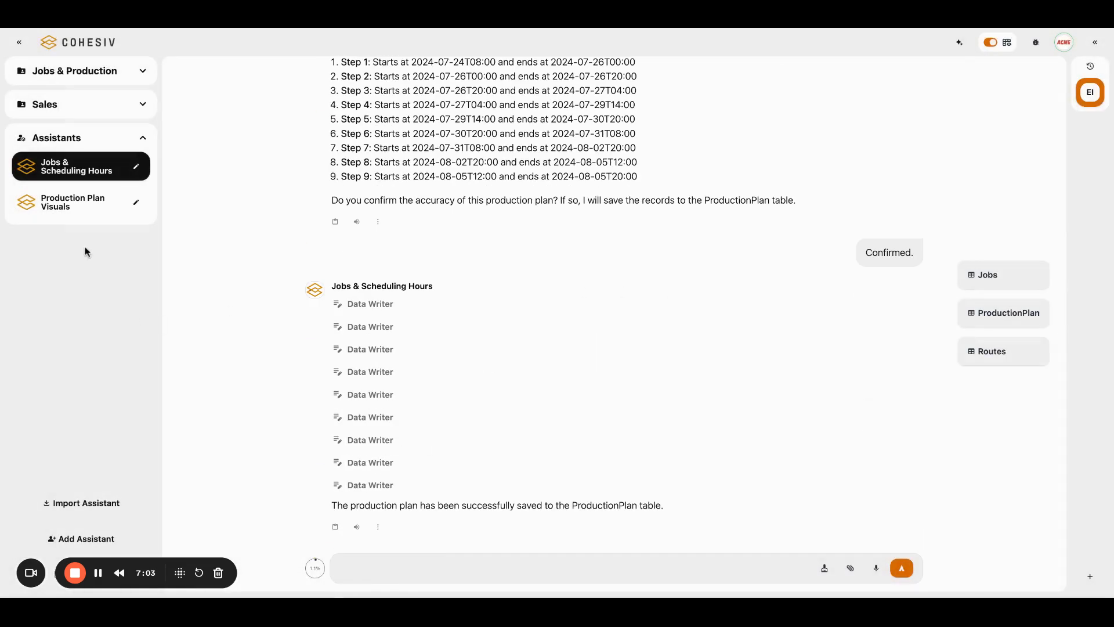
mouse_move(65, 221)
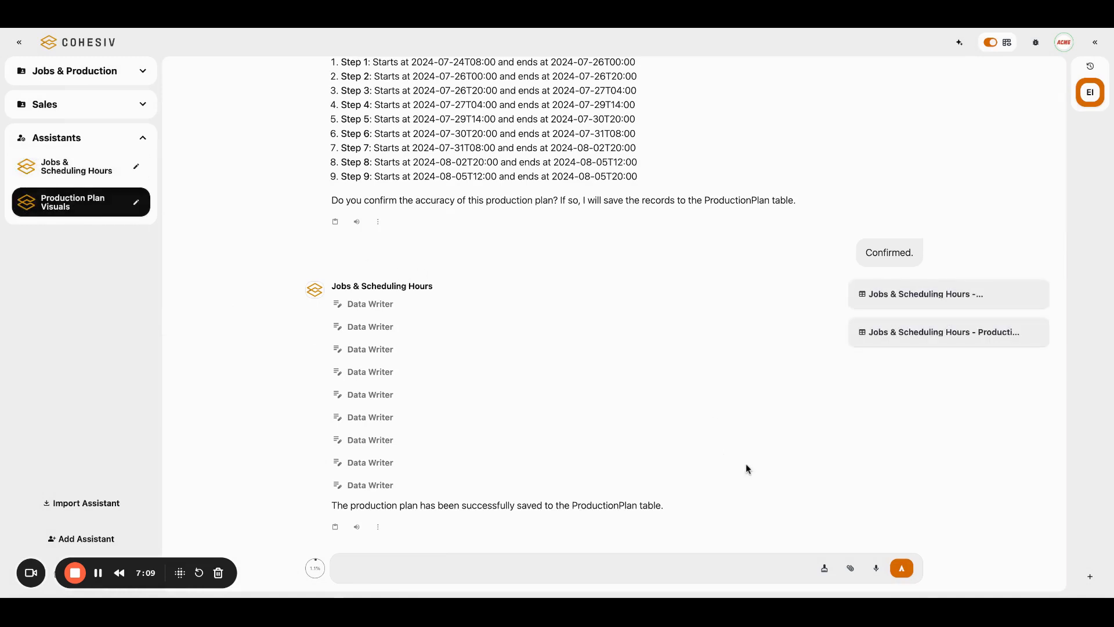
Step: Choose the Production Plan Visuals assistant and request the job's department timeline chart
click(876, 568)
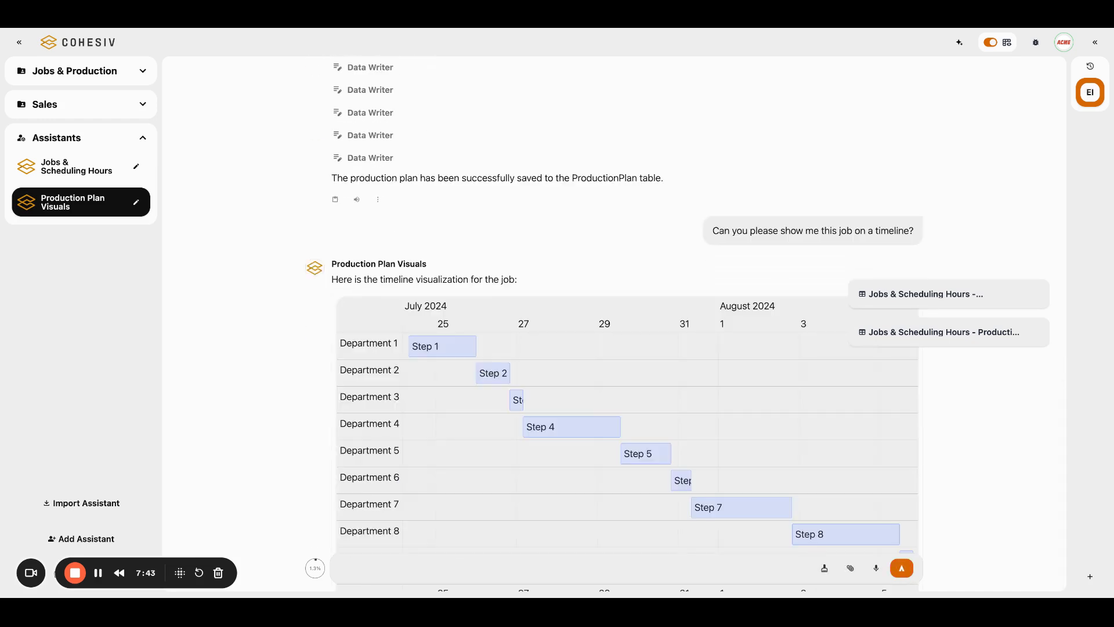
mouse_move(1010, 484)
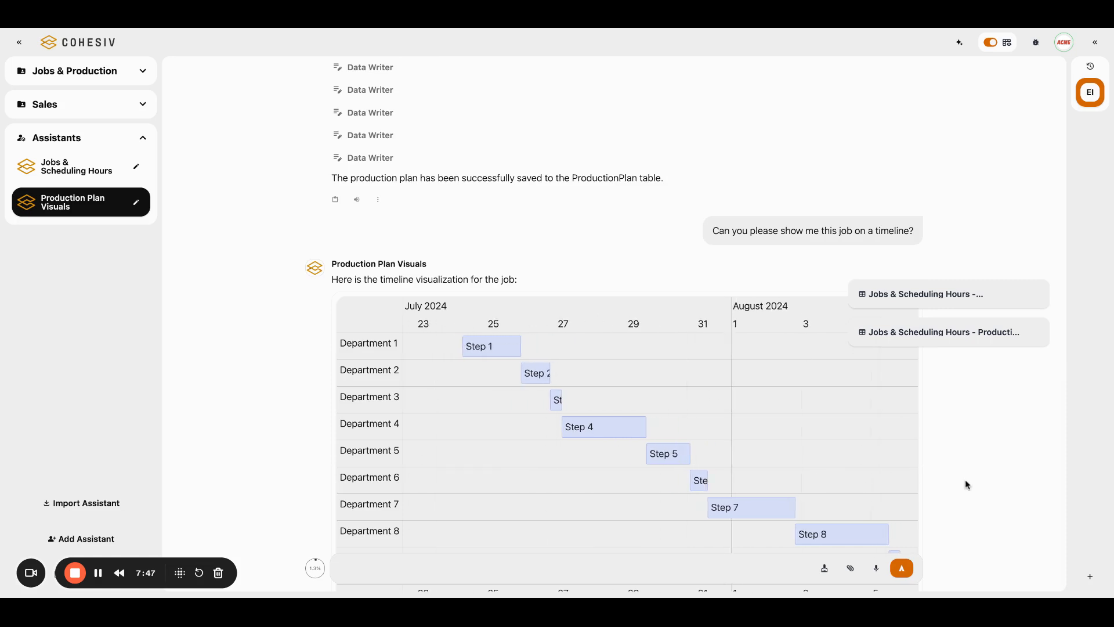
scroll(down, 3)
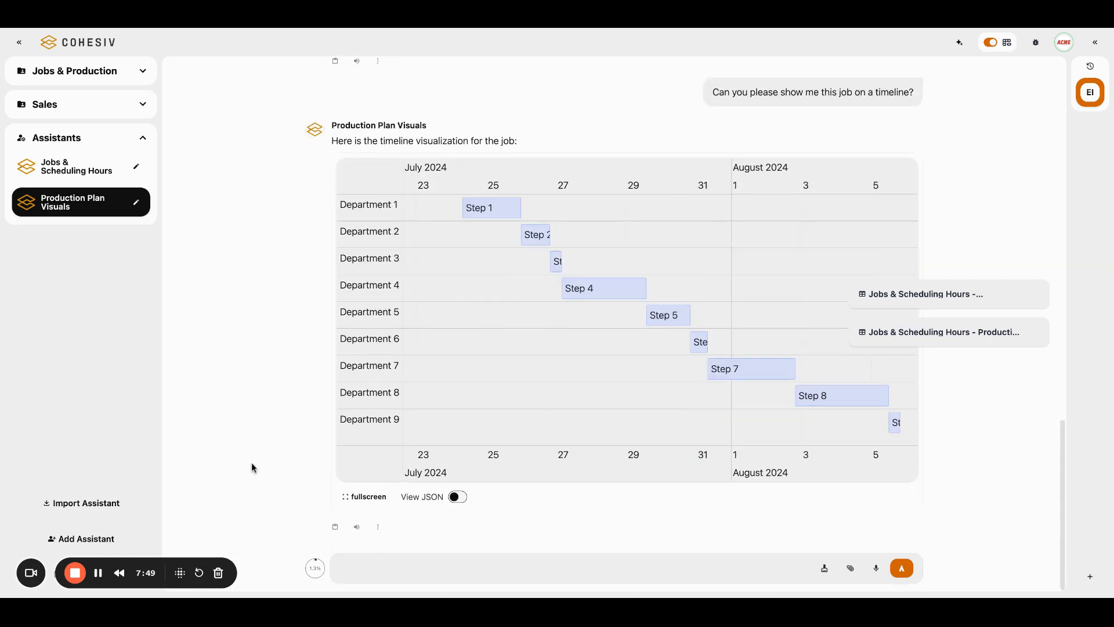
mouse_move(460, 200)
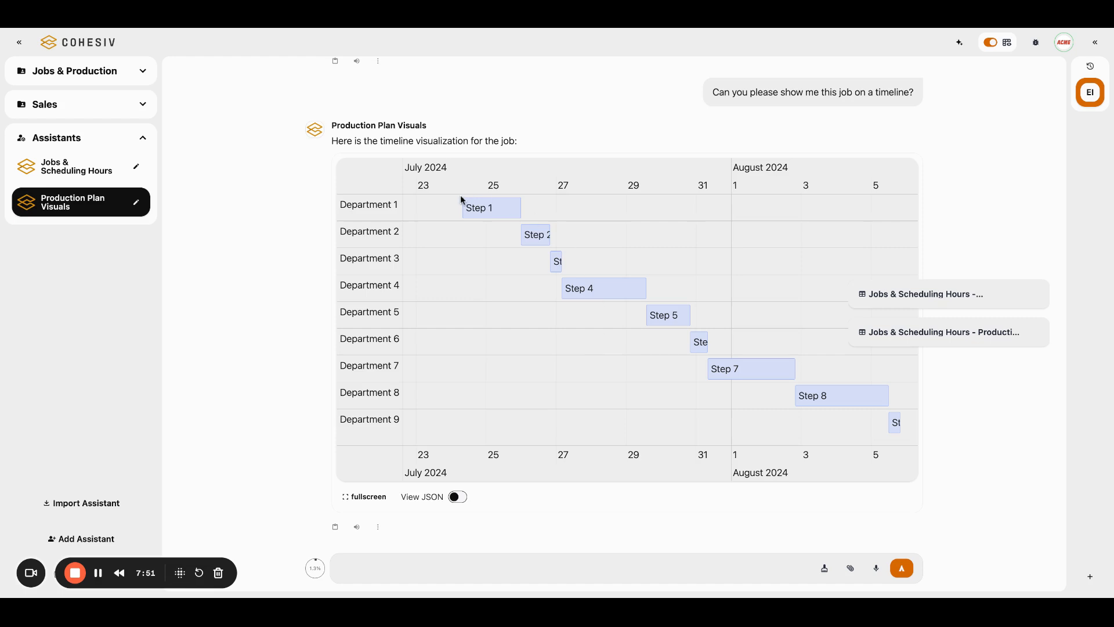
mouse_move(156, 574)
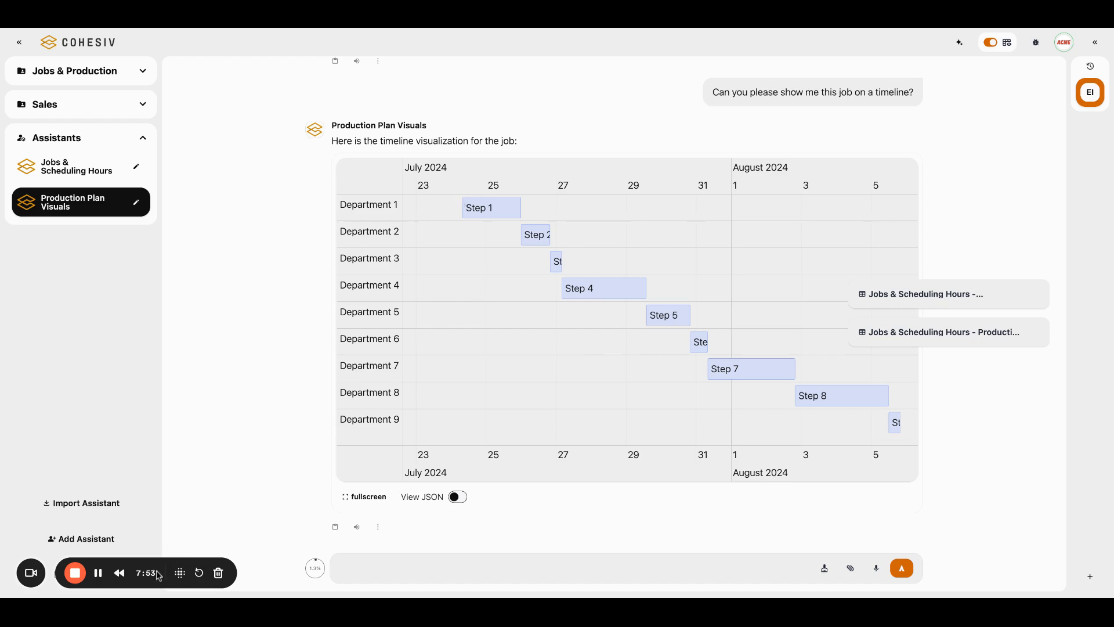
mouse_move(178, 534)
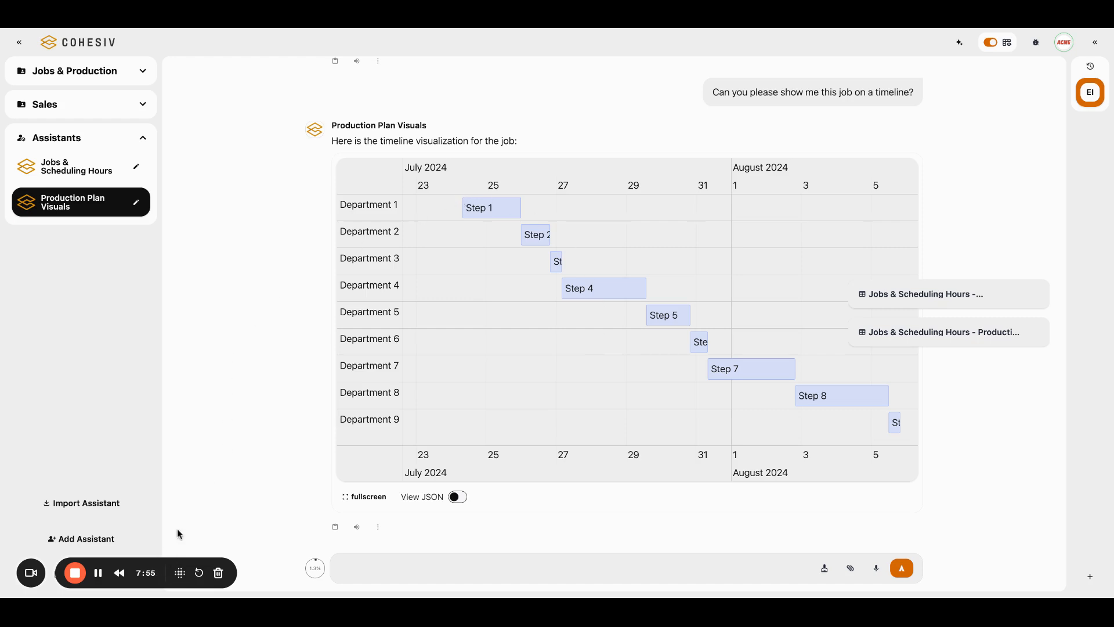
mouse_move(313, 269)
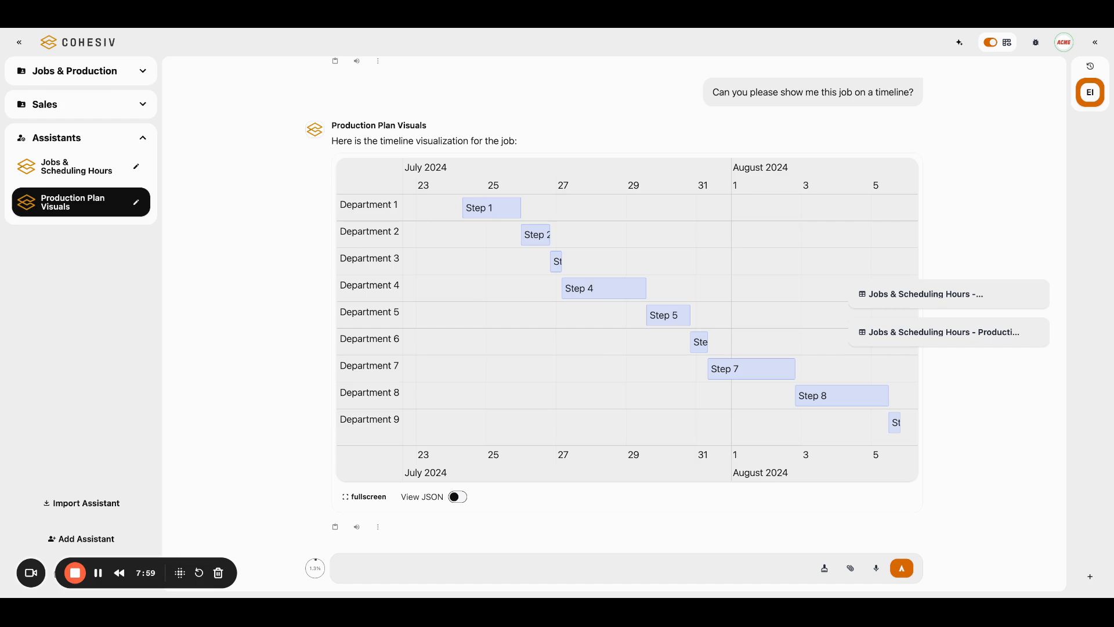
mouse_move(517, 166)
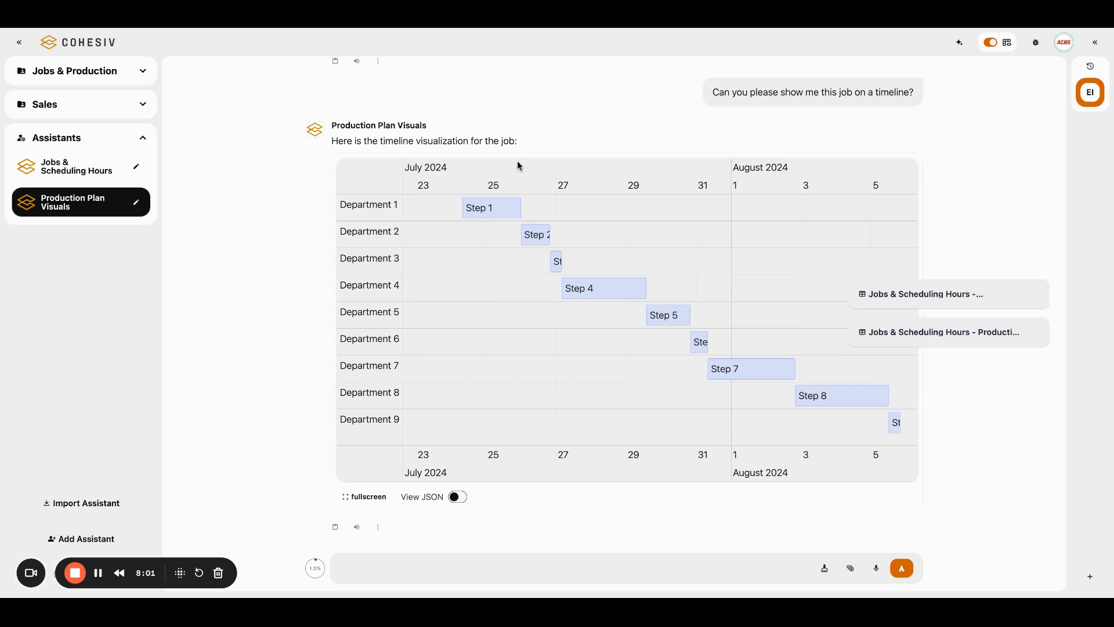
Step: In the full-screen timeline, drag the Step 4 bar slightly later, then close the view
click(364, 496)
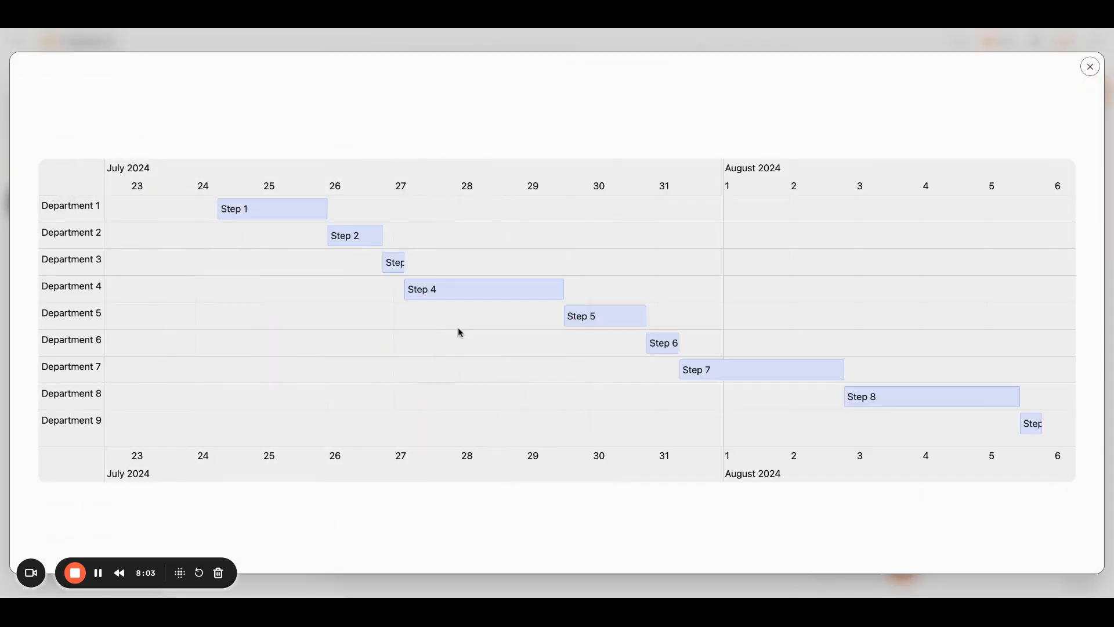
mouse_move(511, 304)
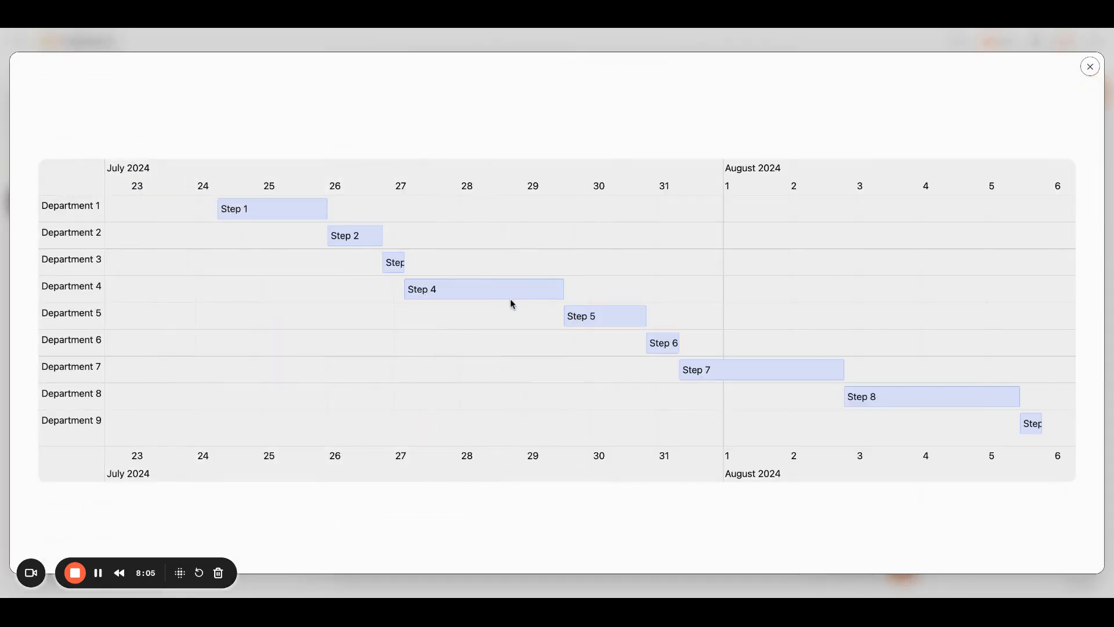
click(484, 288)
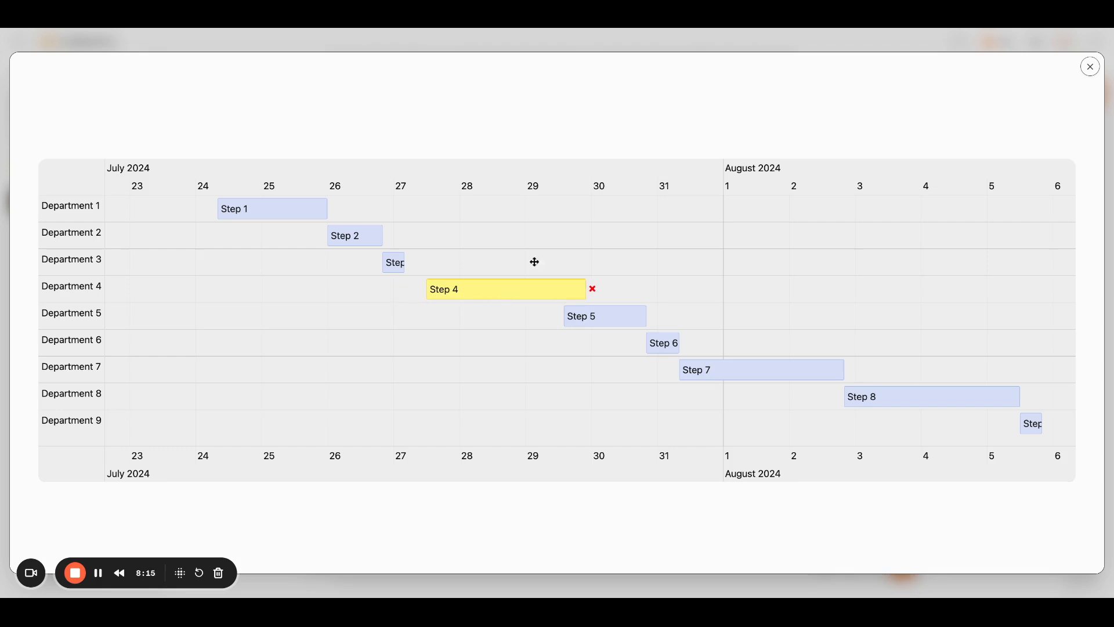
mouse_move(563, 285)
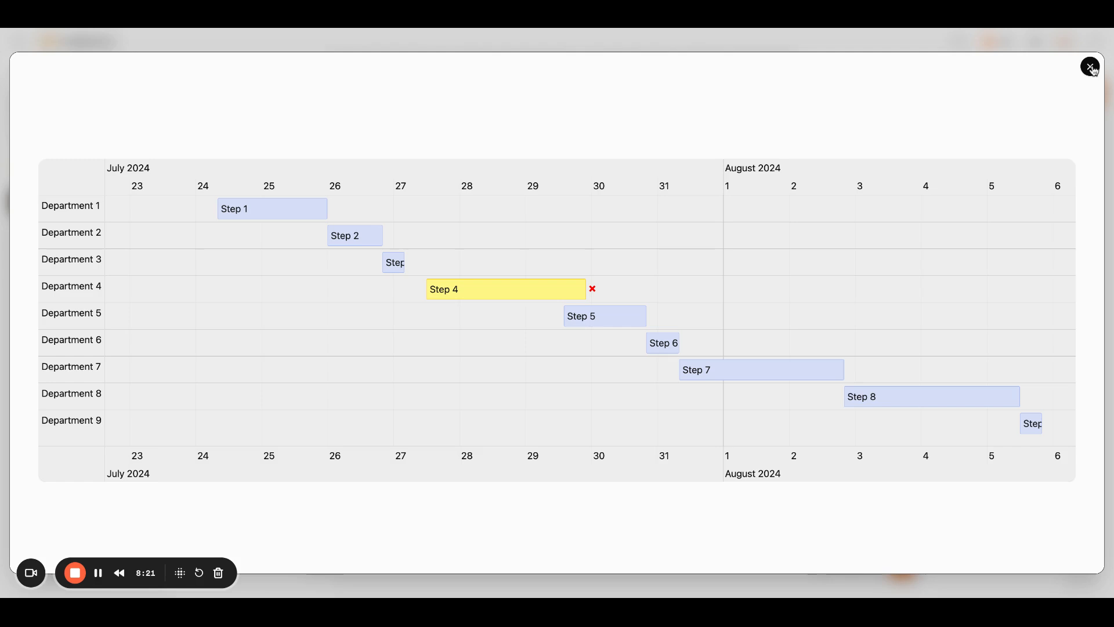
click(1091, 67)
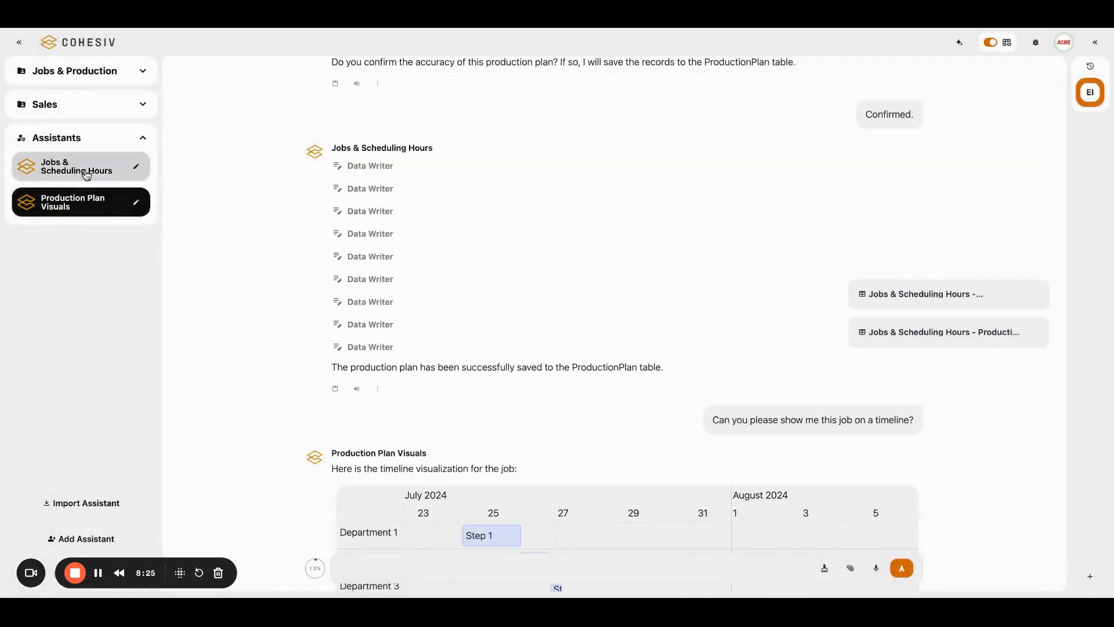
Step: Scroll down the conversation to the timeline showing Step 4 flagged as rescheduled
scroll(down, 3)
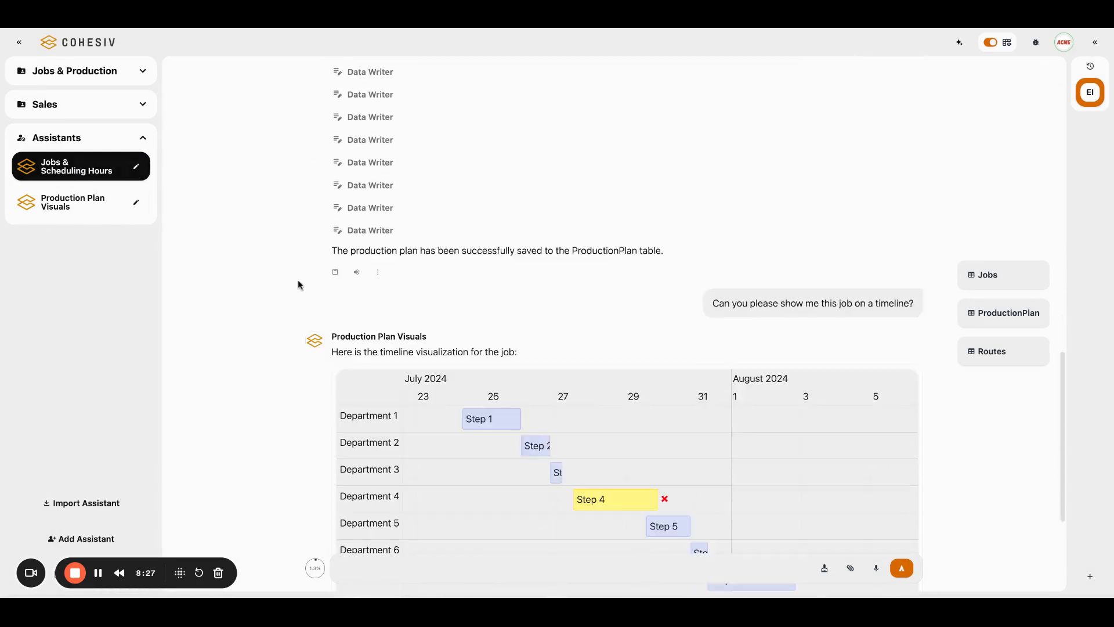
scroll(down, 3)
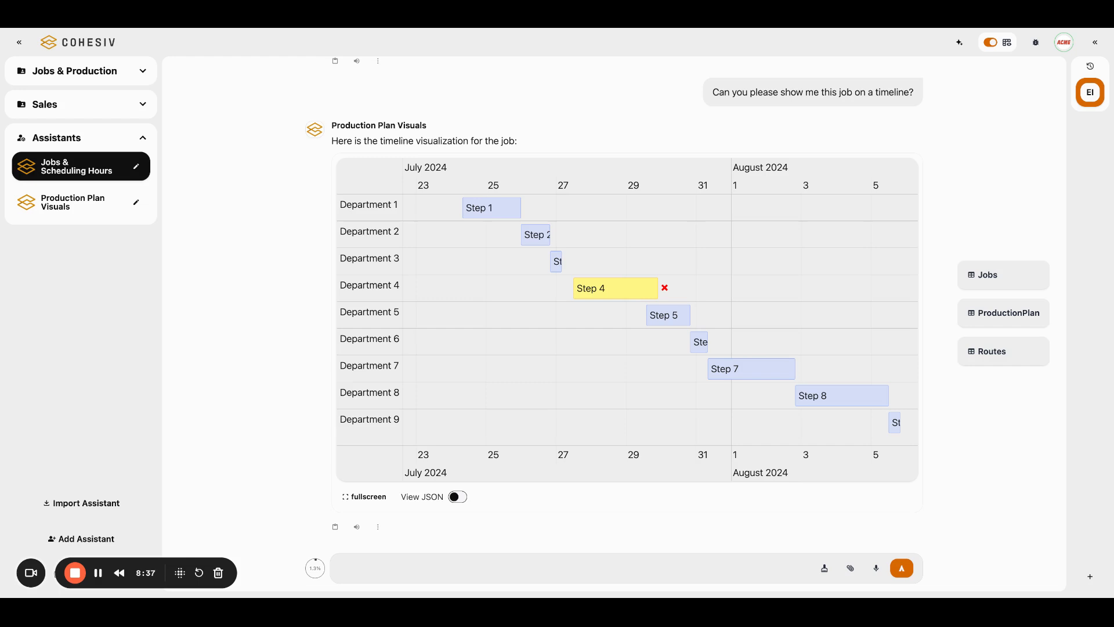
mouse_move(136, 472)
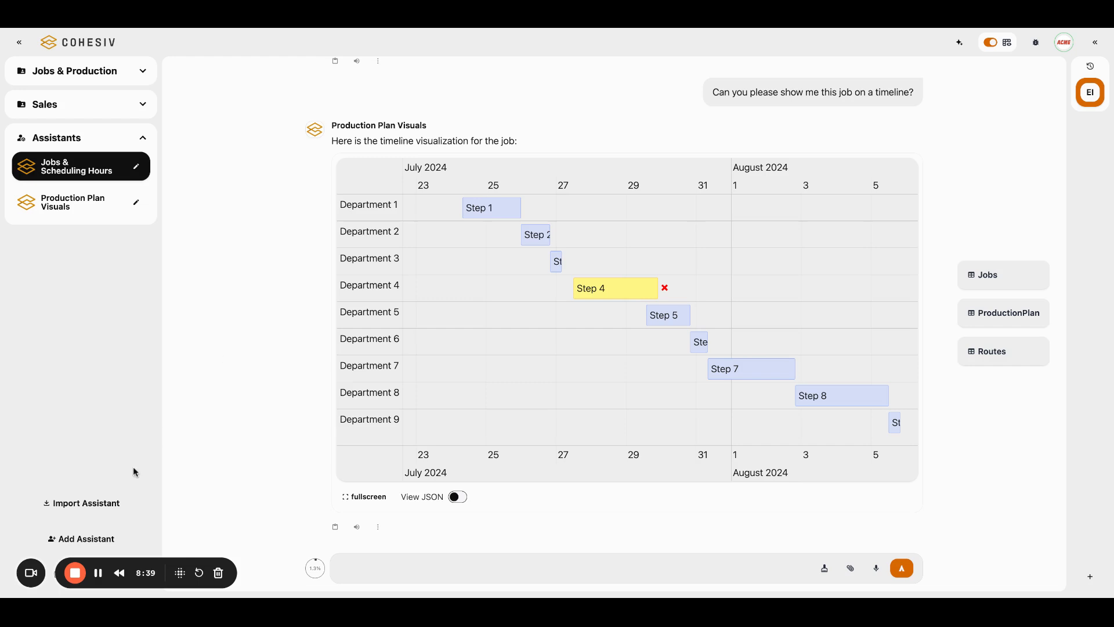